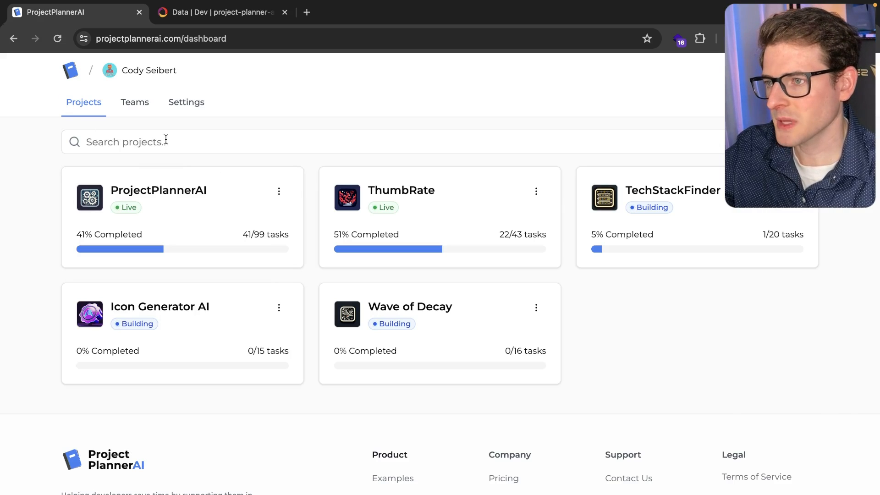
mouse_move(221, 162)
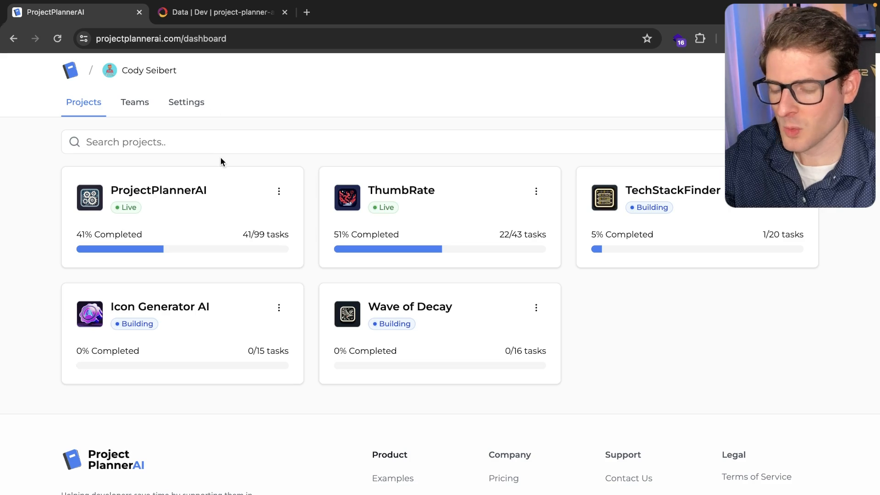
mouse_move(155, 74)
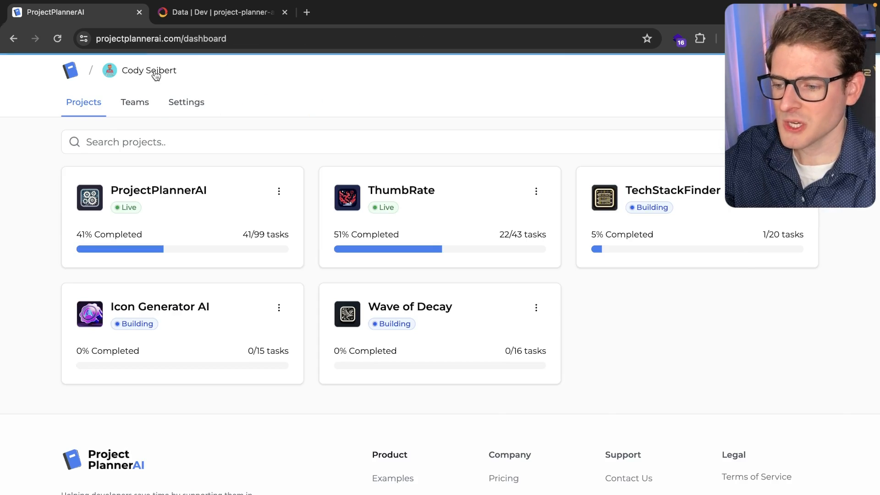
Open the ProjectPlannerAI project card and switch to its Messages thread
left_click(159, 190)
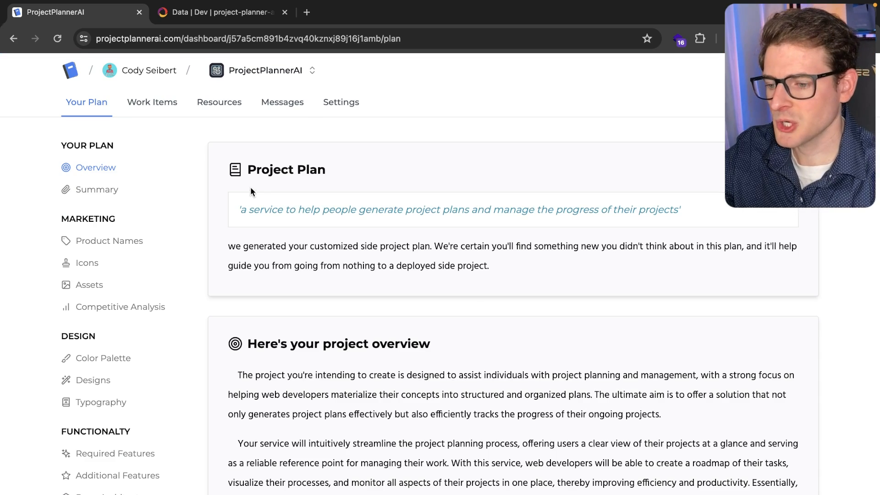
left_click(281, 102)
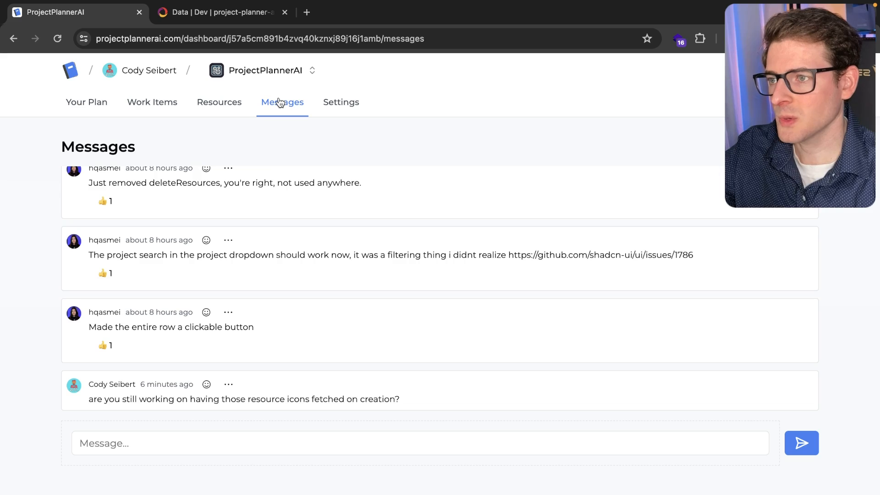
left_click(312, 71)
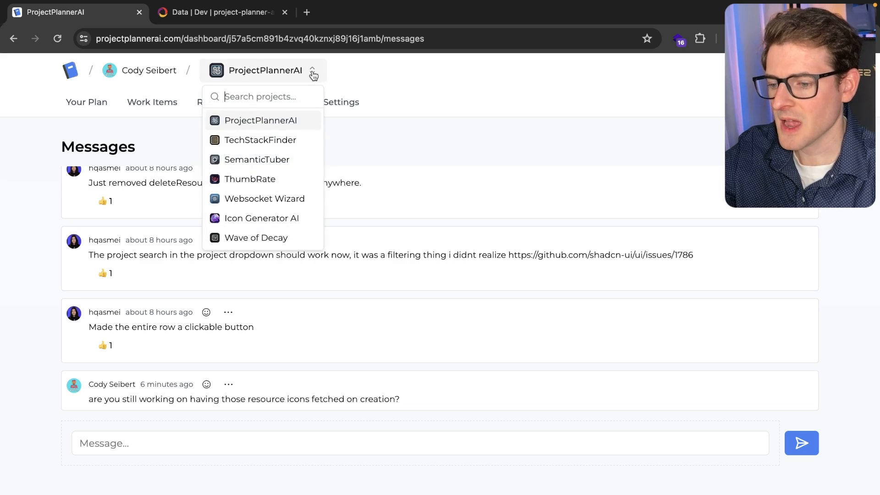
mouse_move(265, 118)
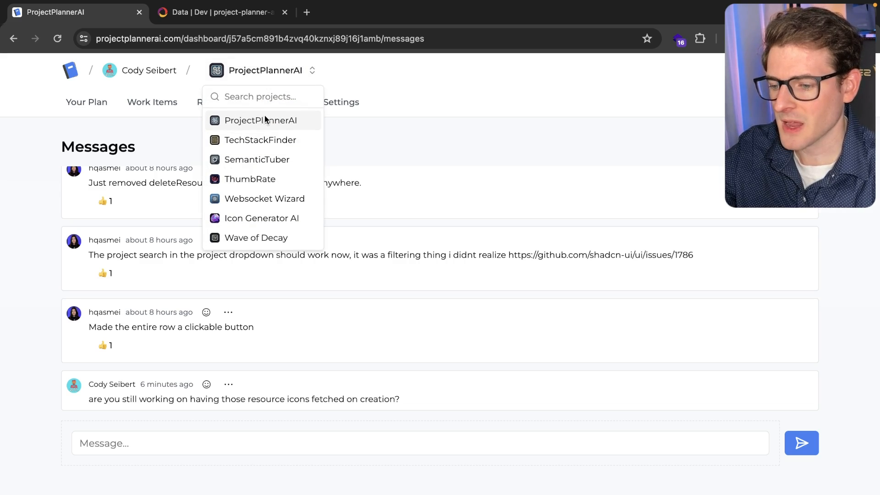
left_click(392, 136)
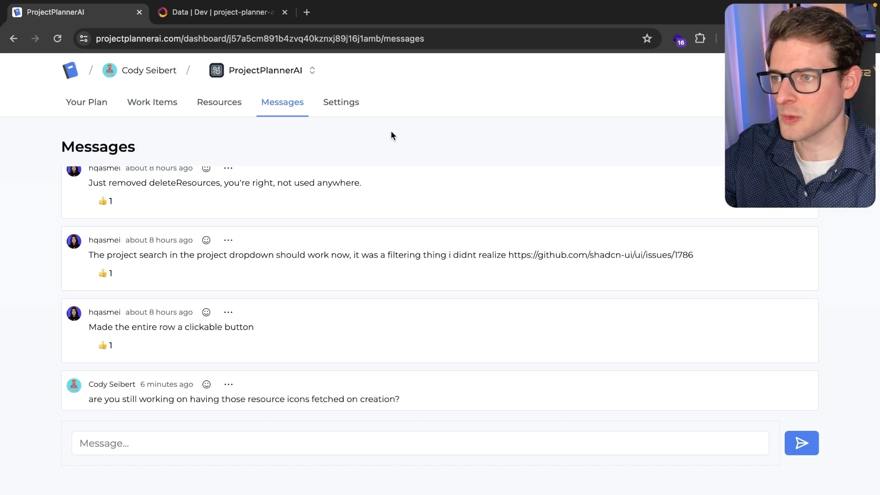
left_click(219, 102)
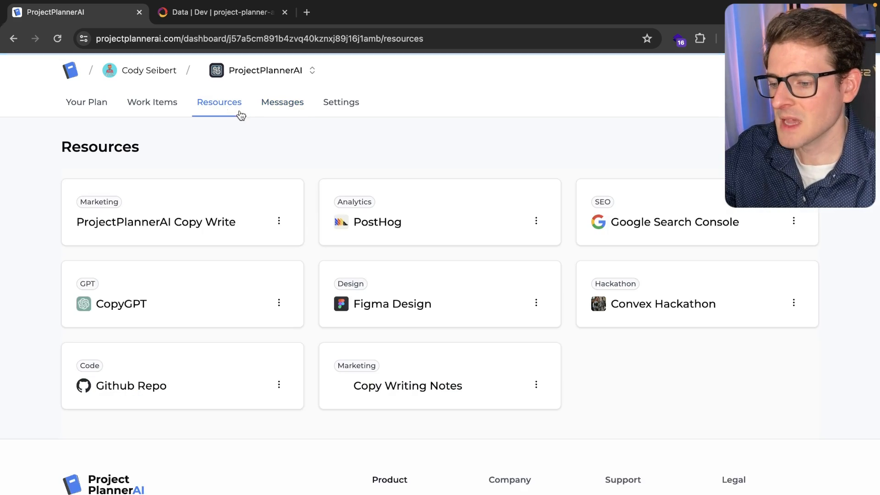
left_click(282, 101)
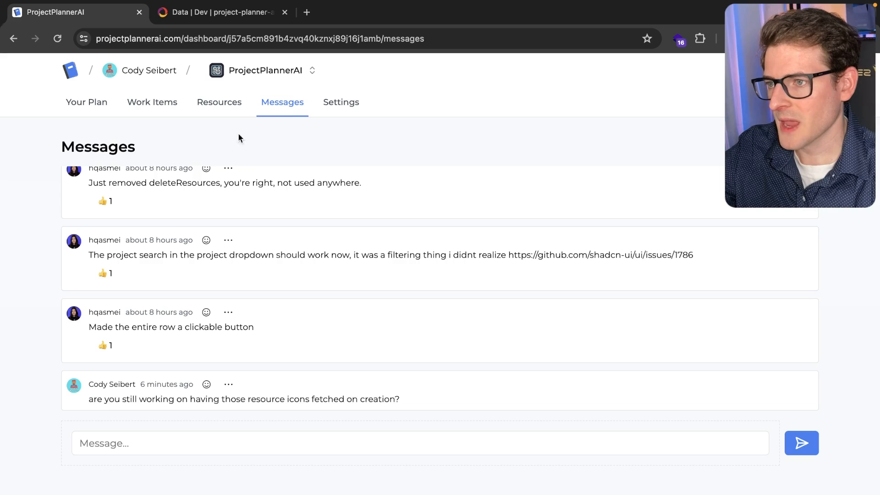
mouse_move(291, 272)
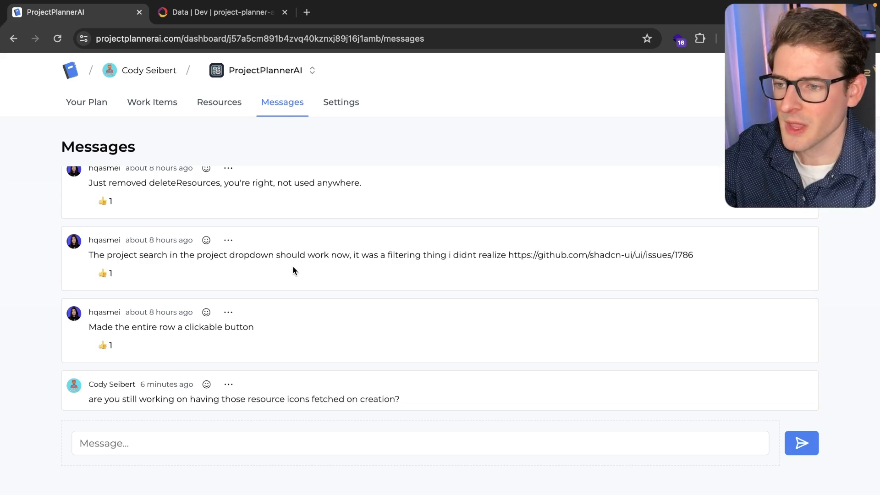
scroll("down", 3)
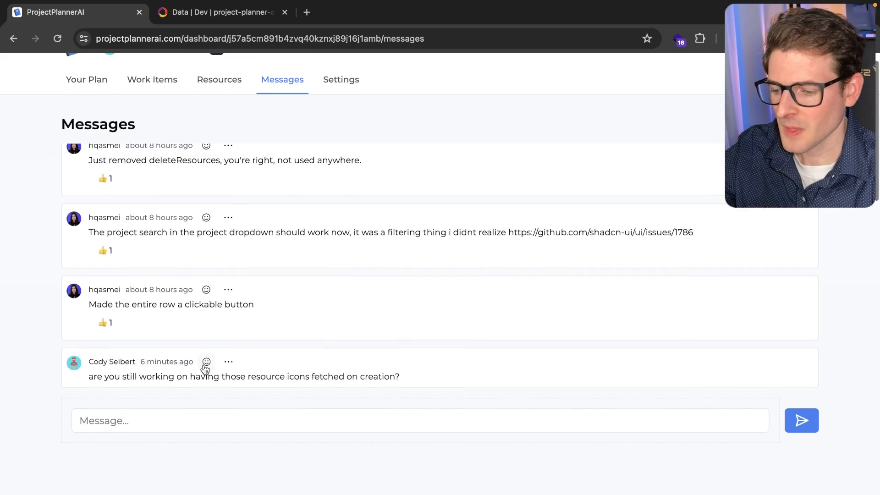
left_click(206, 361)
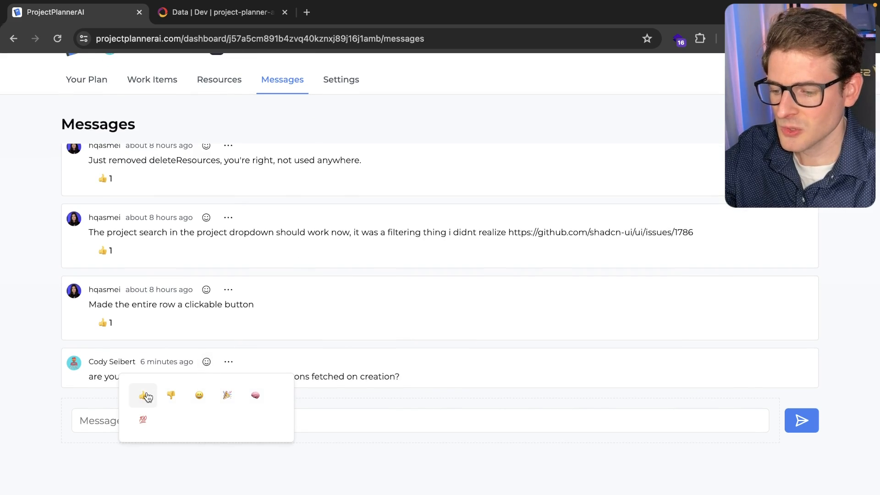
mouse_move(143, 421)
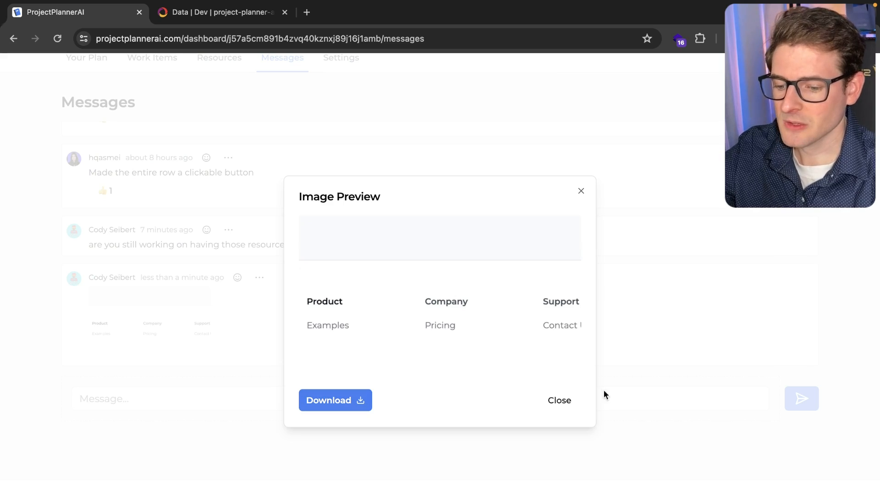
left_click(559, 399)
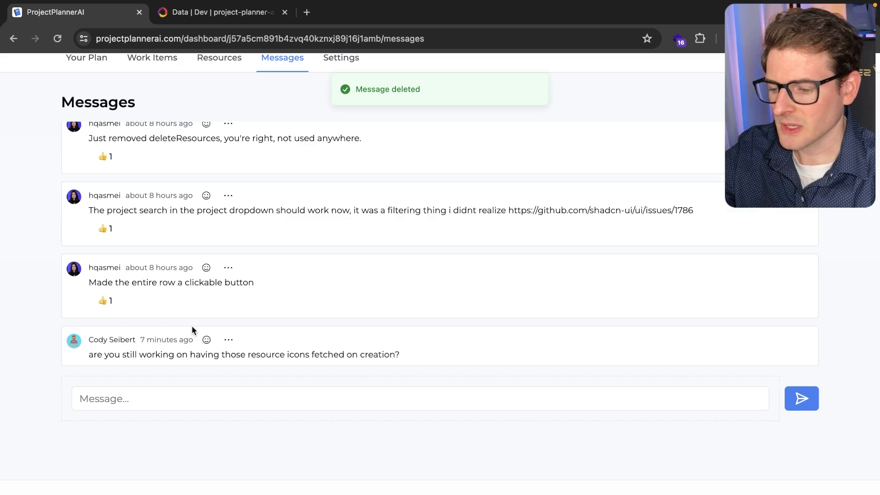
scroll("up", 3)
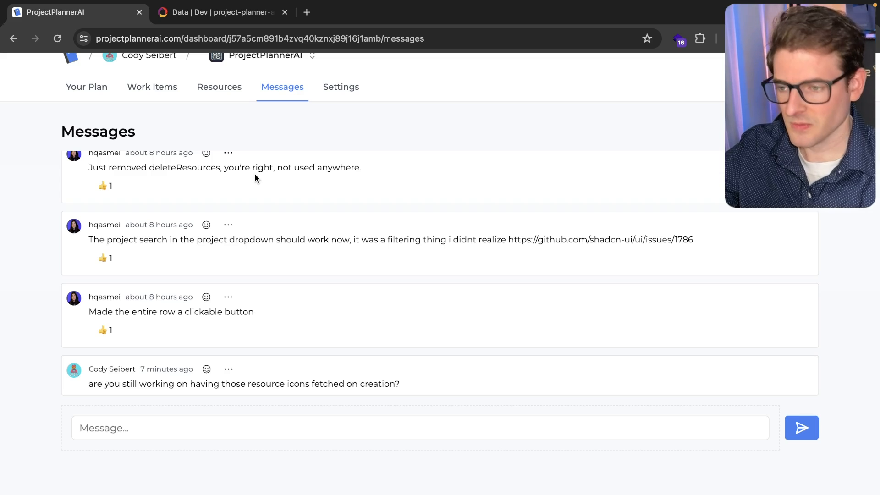
mouse_move(152, 87)
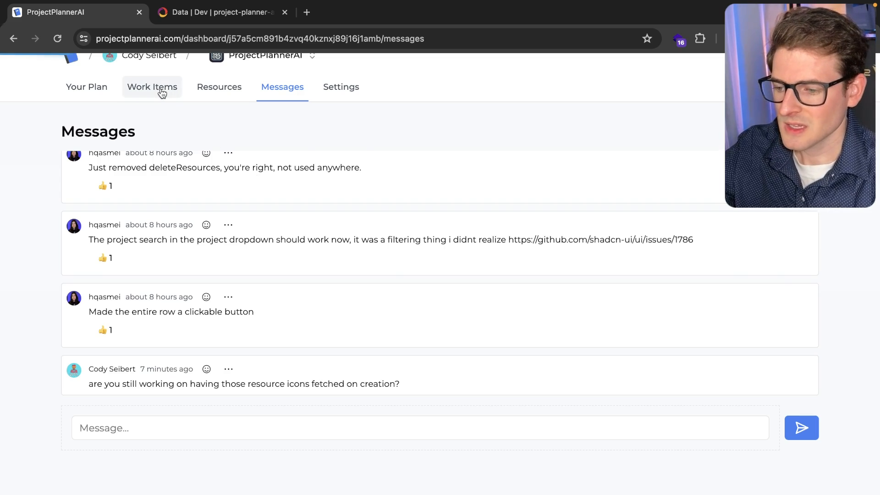
Open the Paste Code Snippets Feature work item and post the pasted image as a comment
left_click(151, 88)
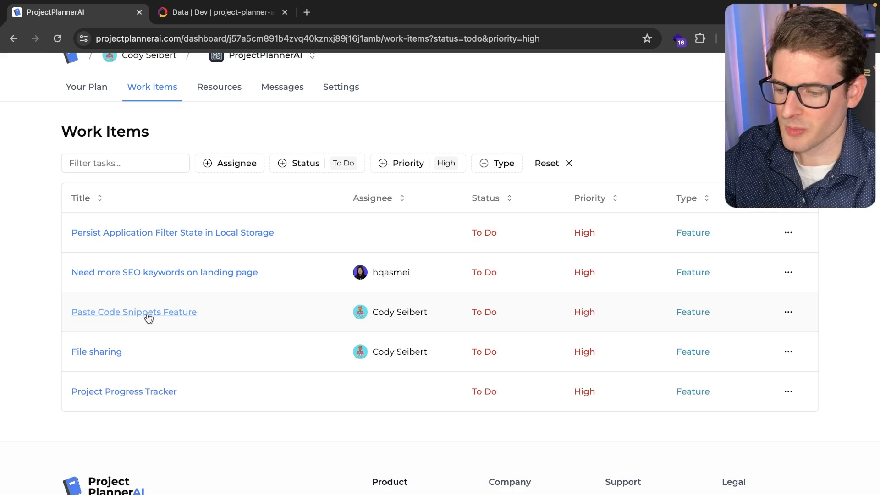
left_click(134, 312)
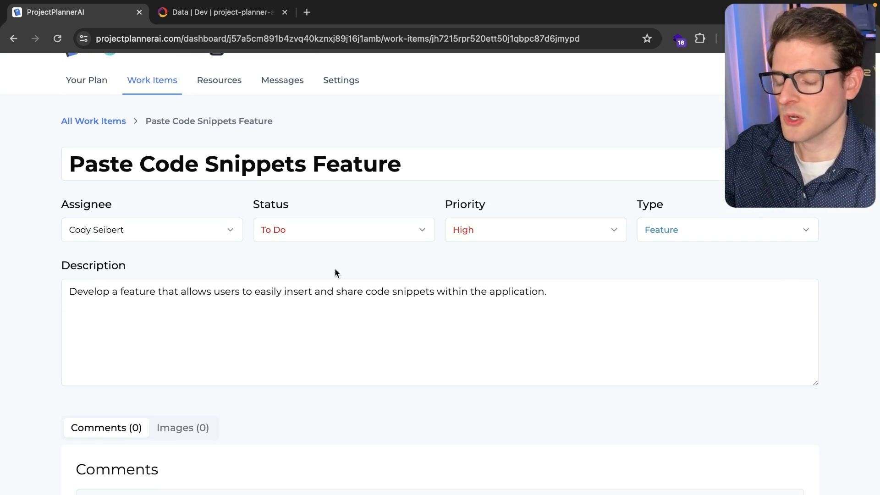
mouse_move(280, 273)
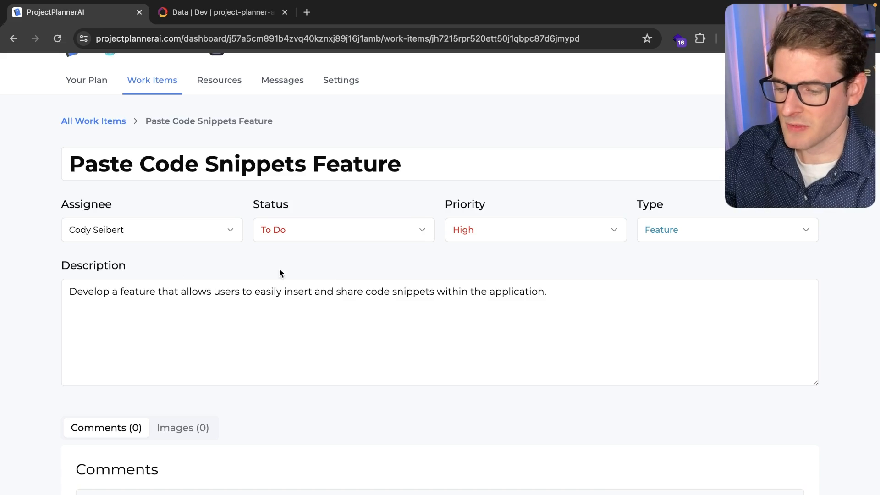
scroll("down", 3)
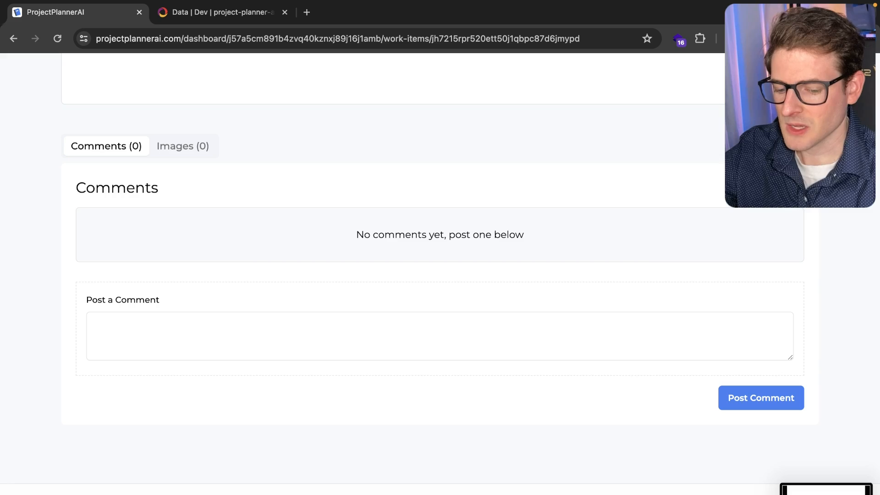
left_click(761, 396)
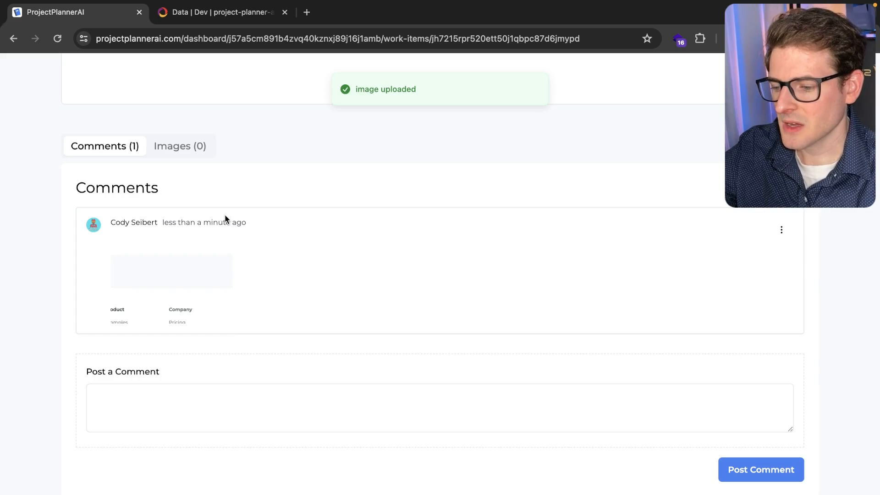
Post a 'hello world' comment, then check the work item's Images list
left_click(171, 271)
type("hell")
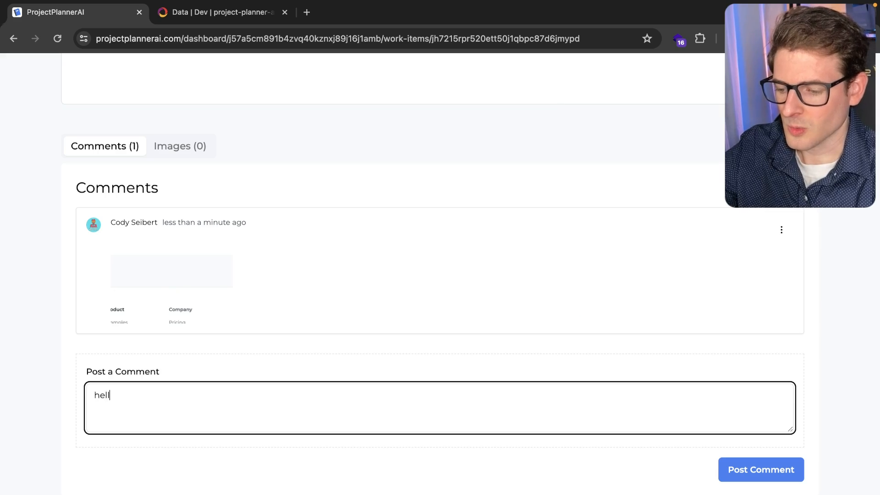
left_click(760, 470)
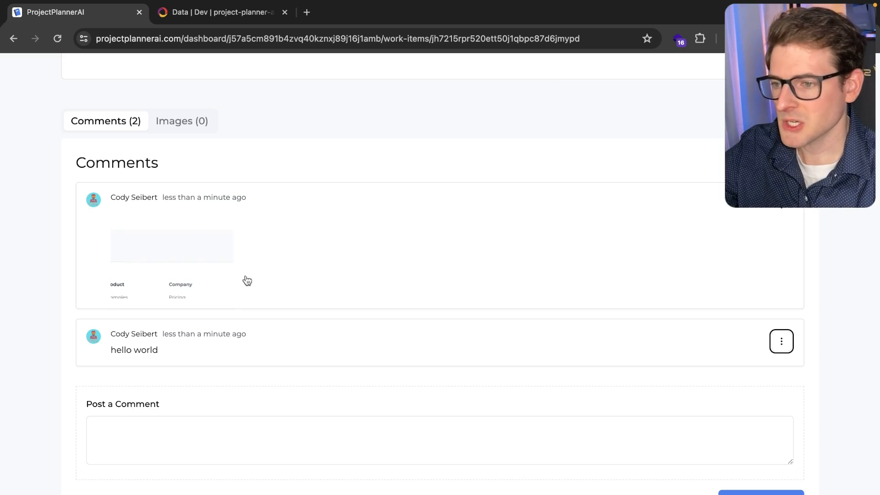
left_click(182, 121)
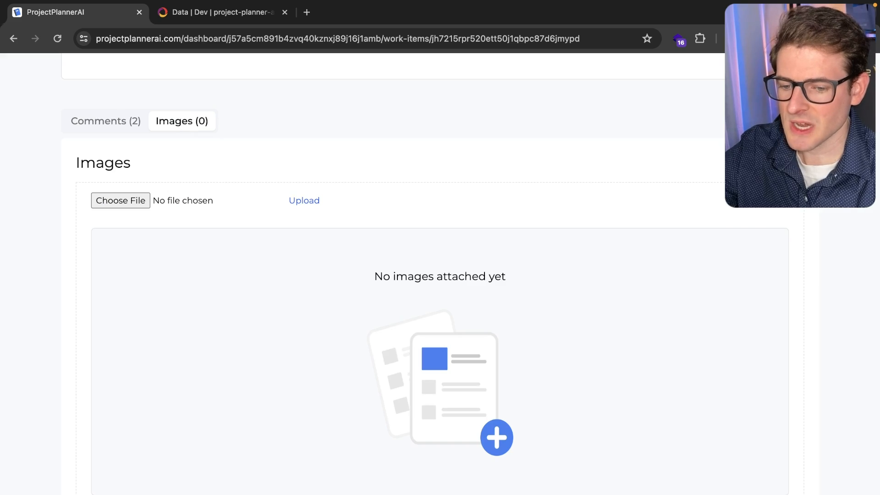
Drag an image file onto the upload area so the work item lists one image
left_click(120, 201)
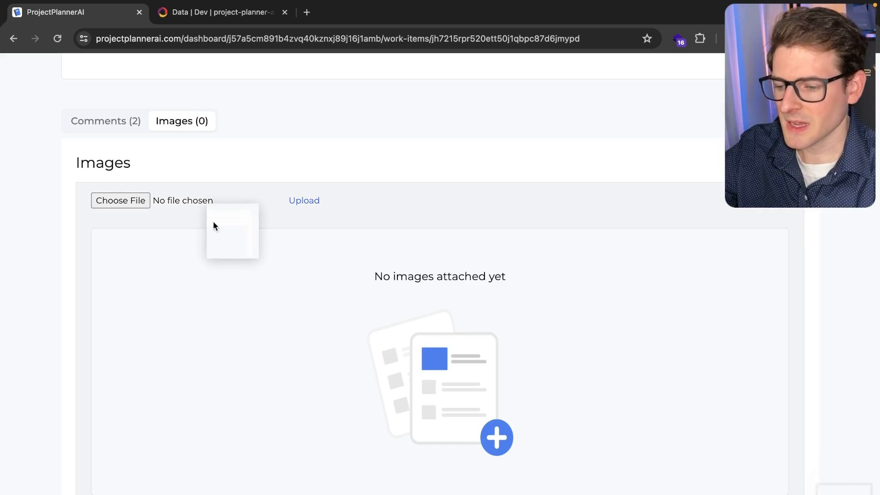
left_click(305, 201)
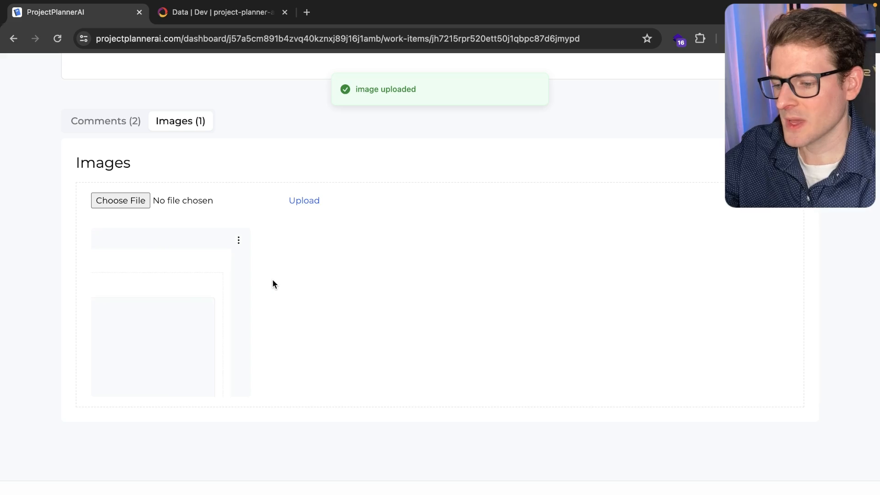
mouse_move(158, 310)
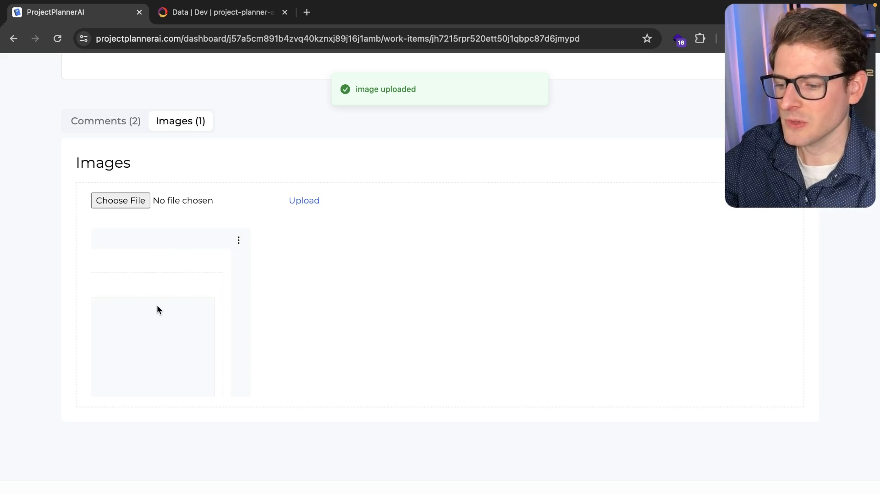
Use the project switcher to visit Icon Generator AI and return to ProjectPlannerAI's filtered work items
scroll("up", 3)
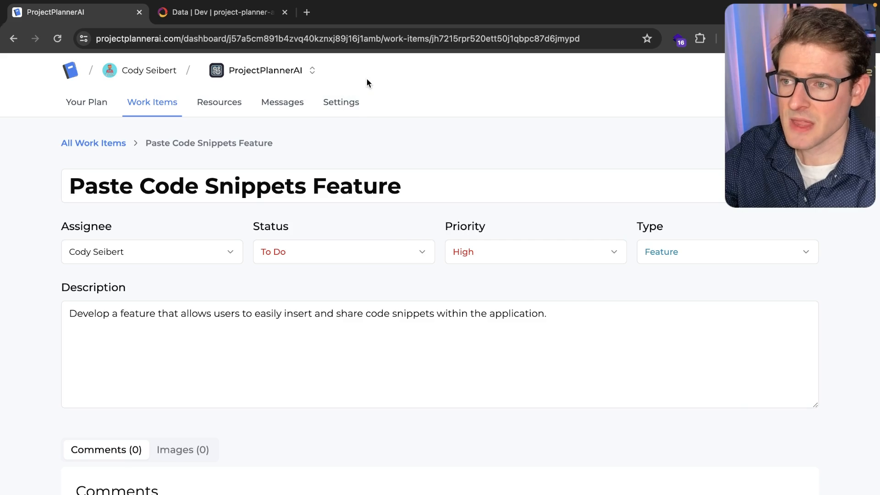
left_click(312, 71)
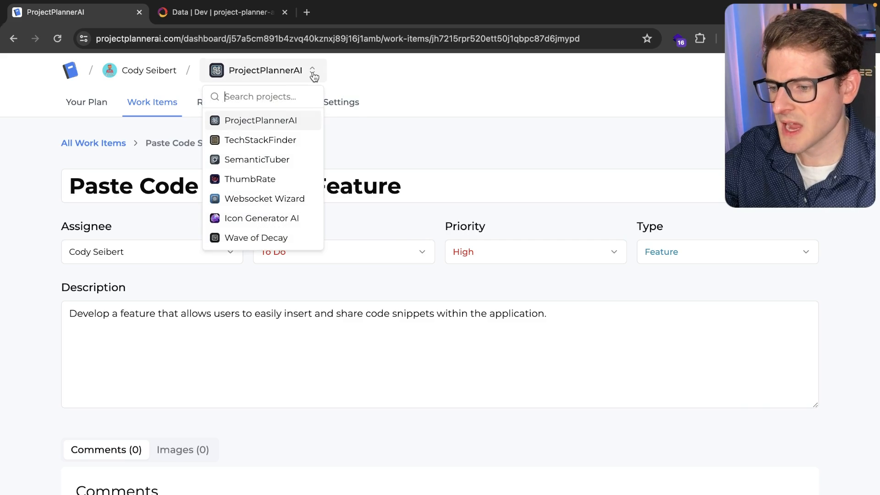
mouse_move(293, 77)
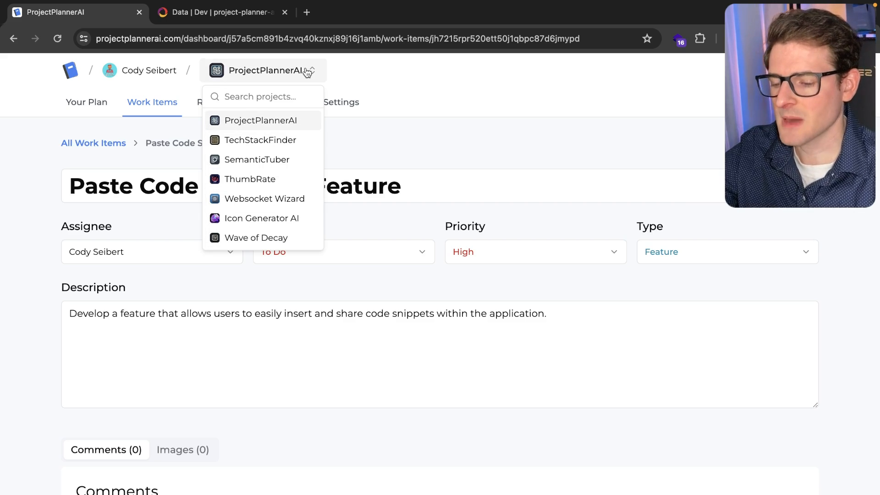
mouse_move(264, 198)
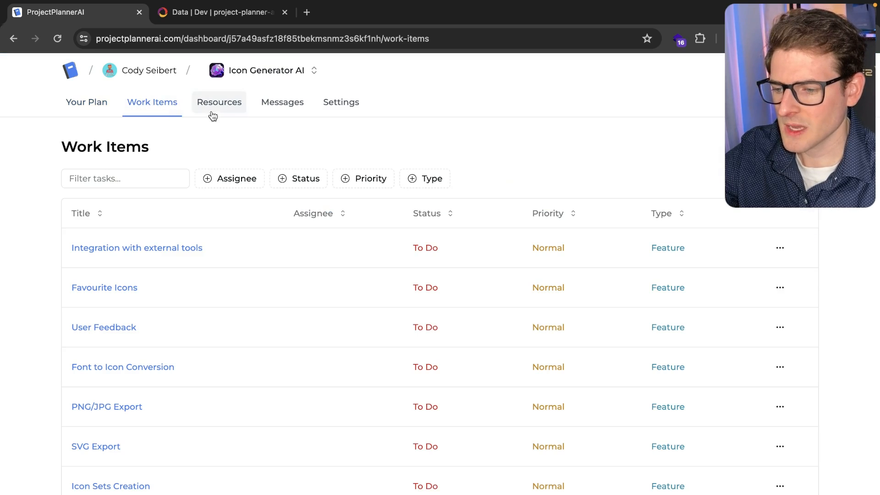
mouse_move(261, 220)
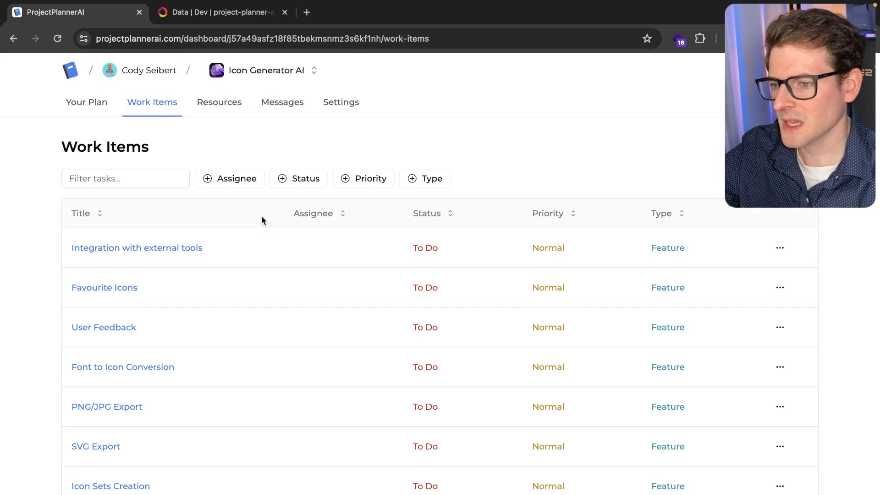
mouse_move(303, 155)
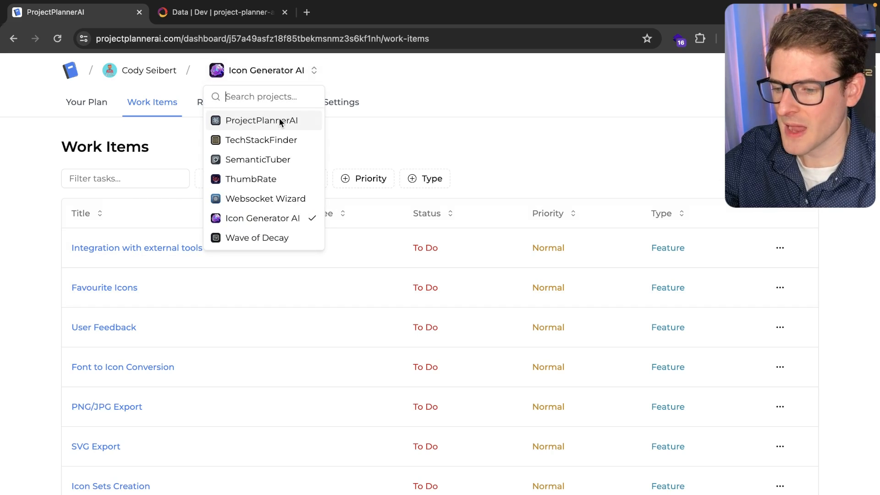
left_click(261, 120)
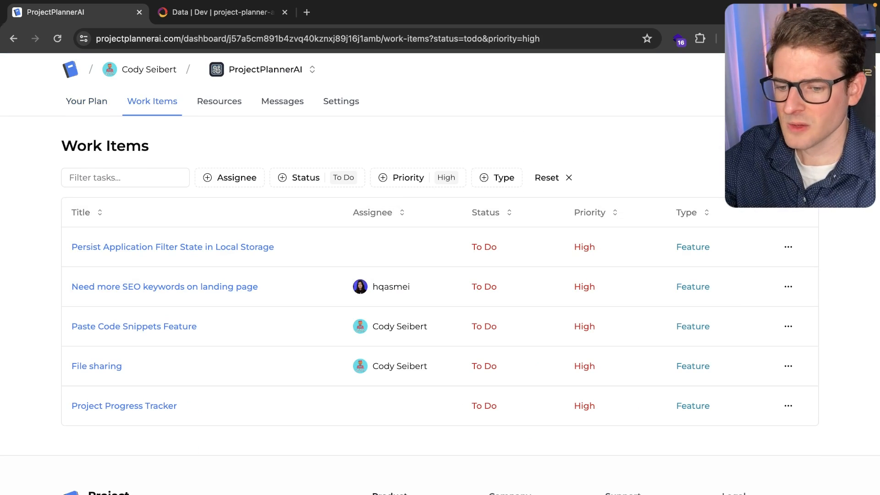
mouse_move(441, 267)
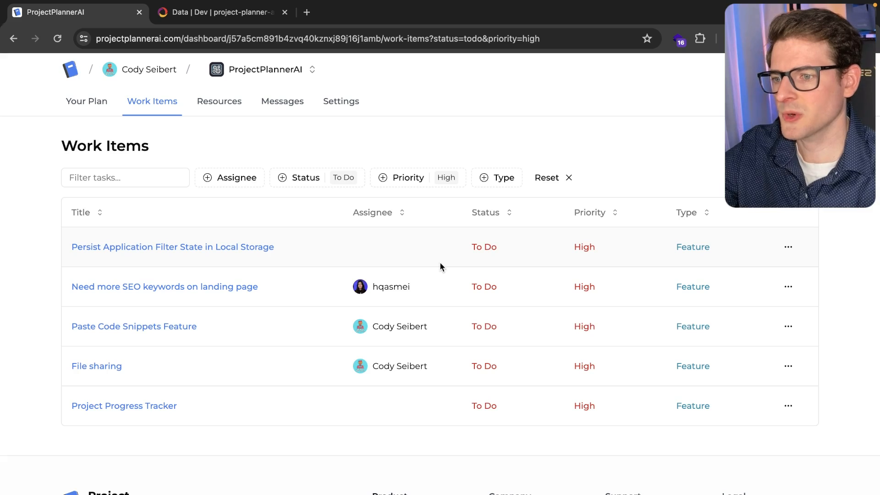
mouse_move(282, 101)
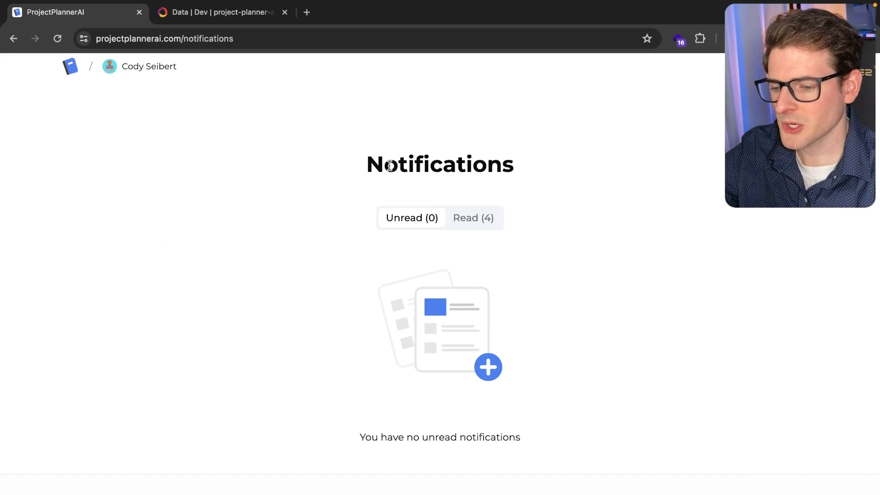
mouse_move(473, 218)
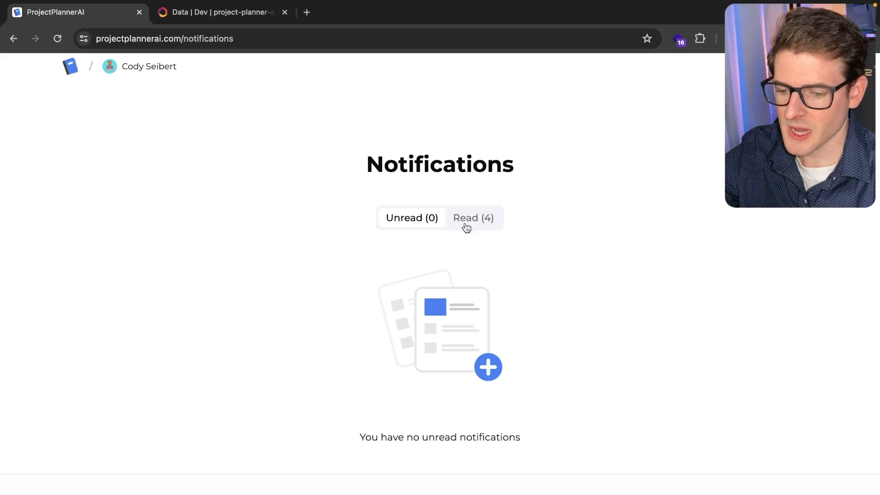
Review the Read (4) new-work-item notifications, then go back to the projects dashboard
left_click(473, 218)
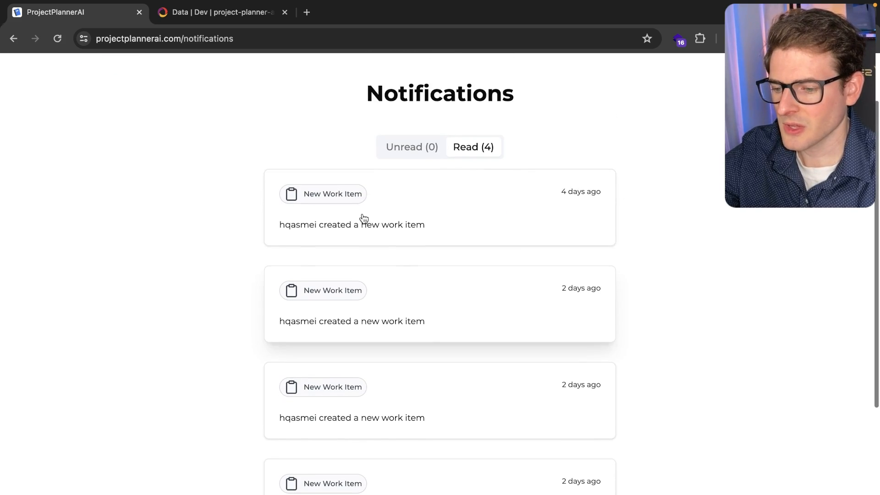
mouse_move(442, 161)
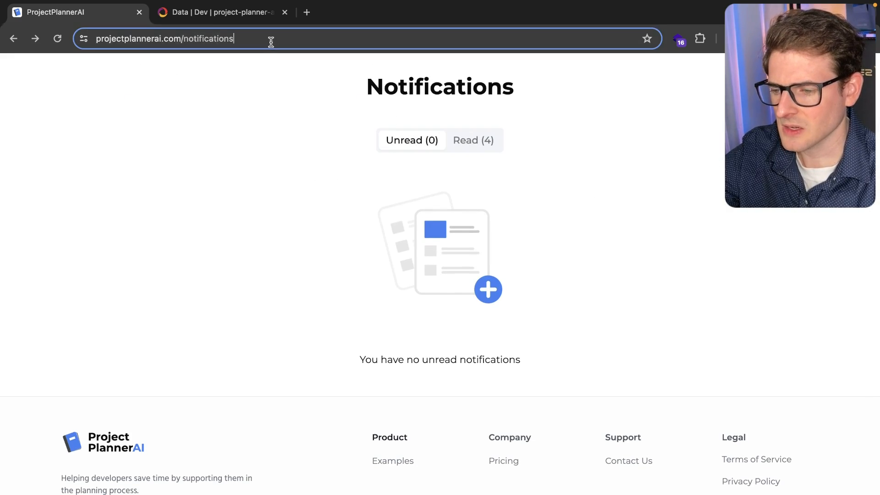
left_click(473, 139)
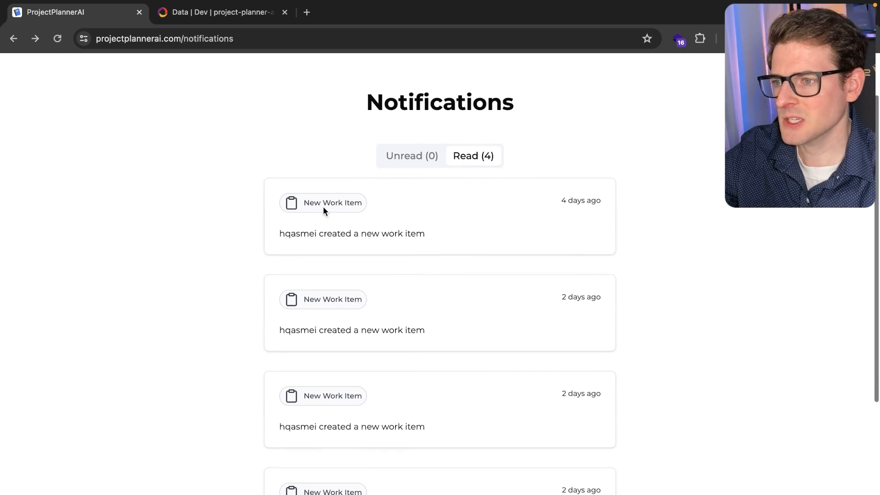
mouse_move(373, 204)
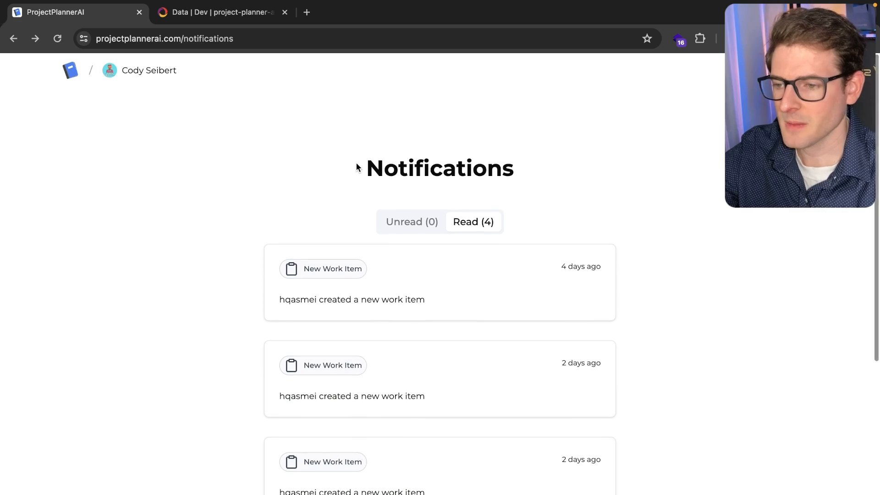
left_click(71, 71)
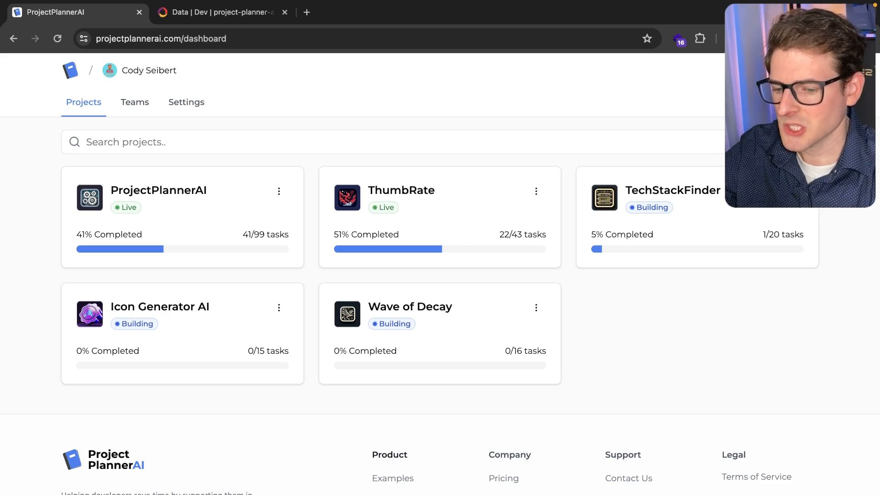
mouse_move(216, 112)
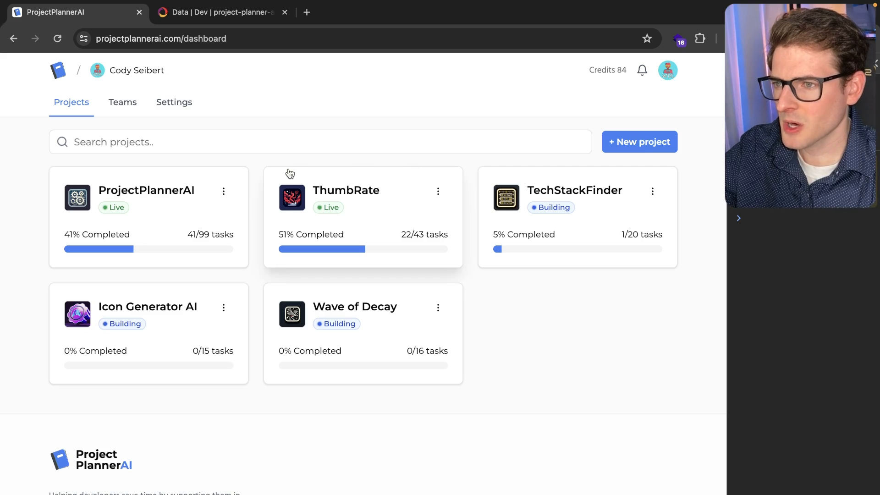
Filter the dashboard by typing 'p' and 'dec' in Search projects, then clear the search
type("p")
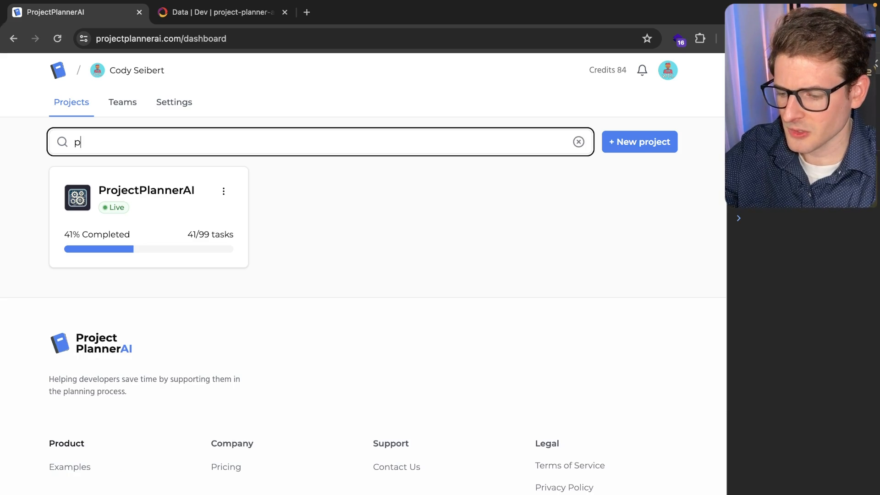
type("dec")
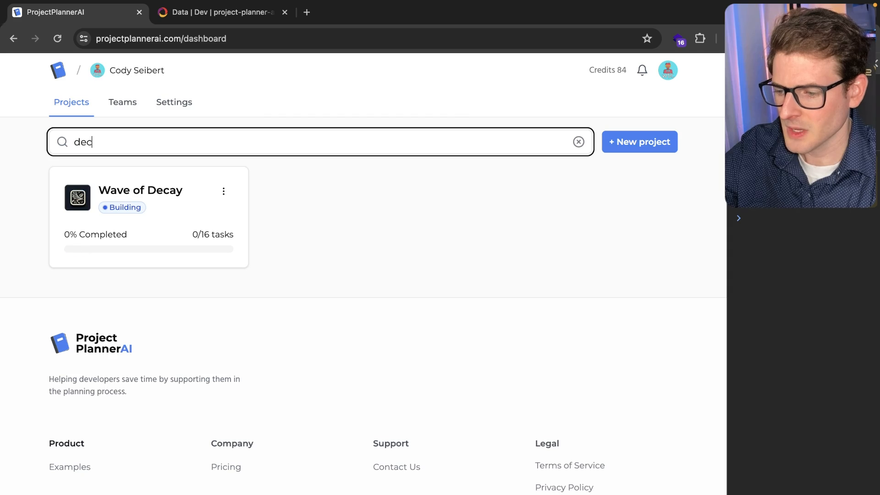
left_click(579, 141)
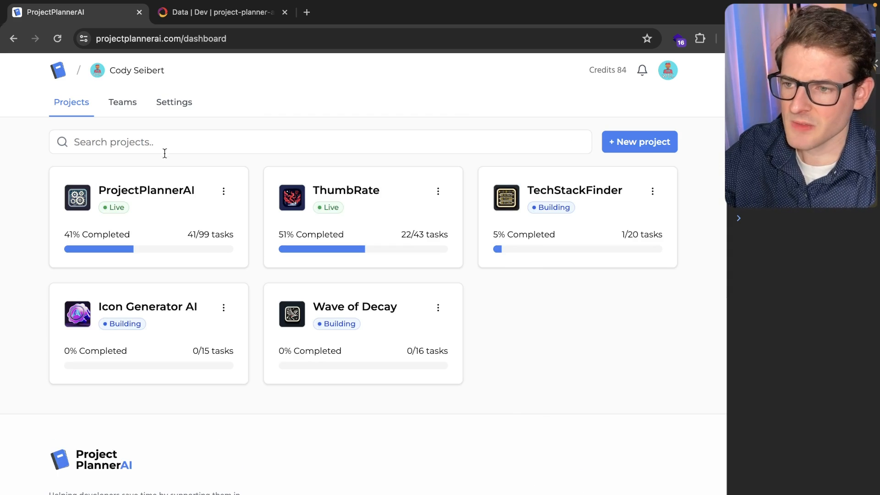
mouse_move(491, 308)
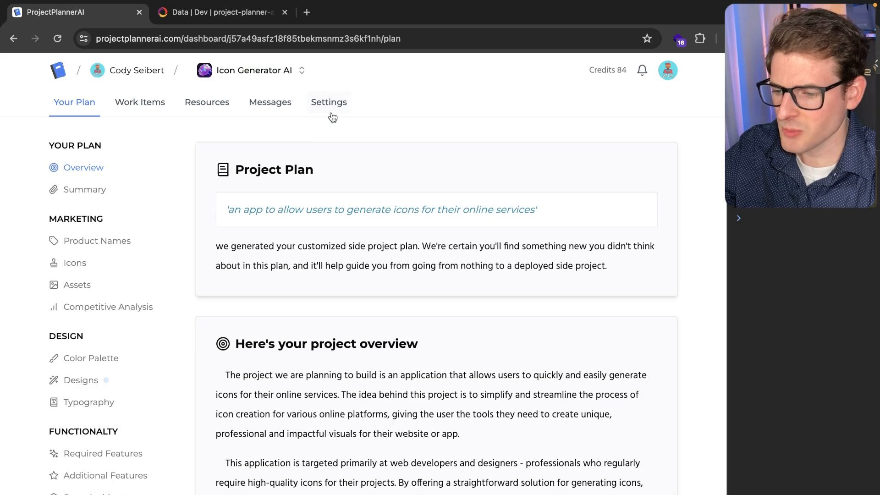
Set Icon Generator AI's Project Status to Live, update it, and return to the dashboard
left_click(330, 102)
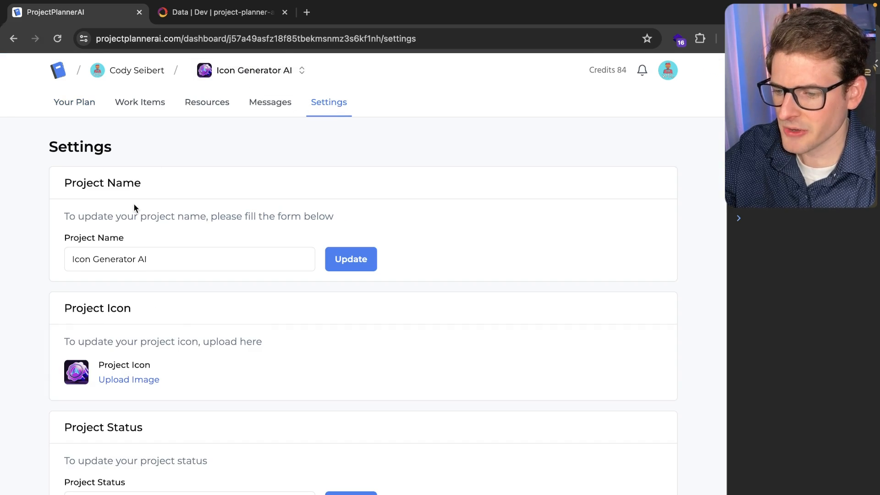
left_click(189, 261)
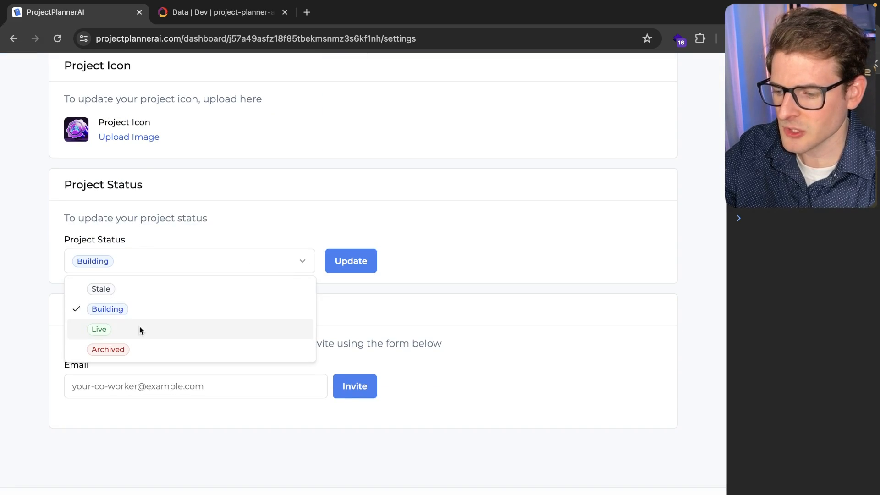
left_click(99, 330)
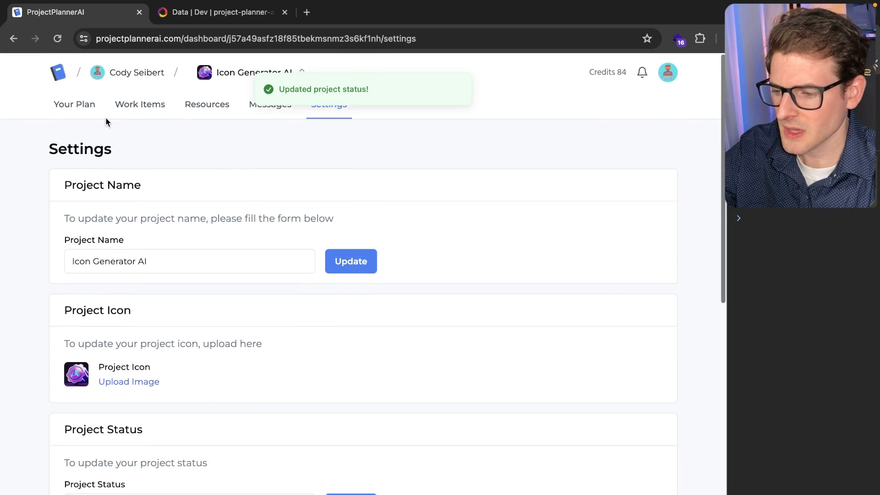
left_click(136, 72)
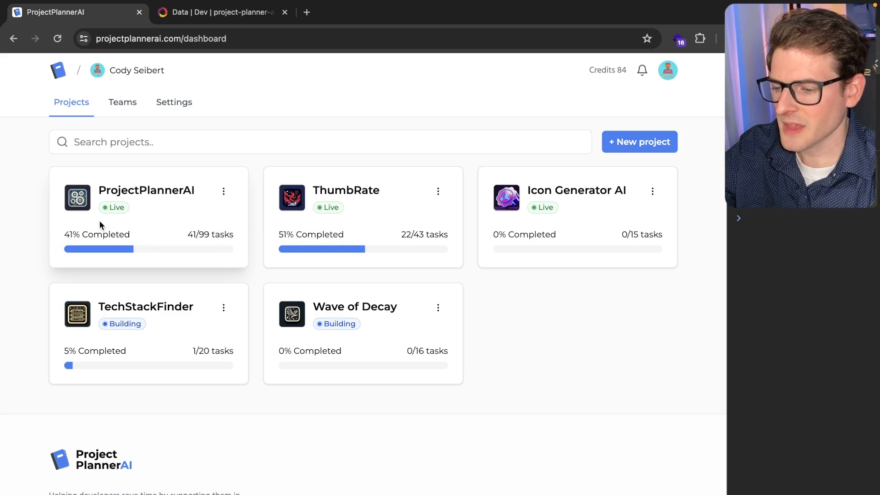
mouse_move(312, 319)
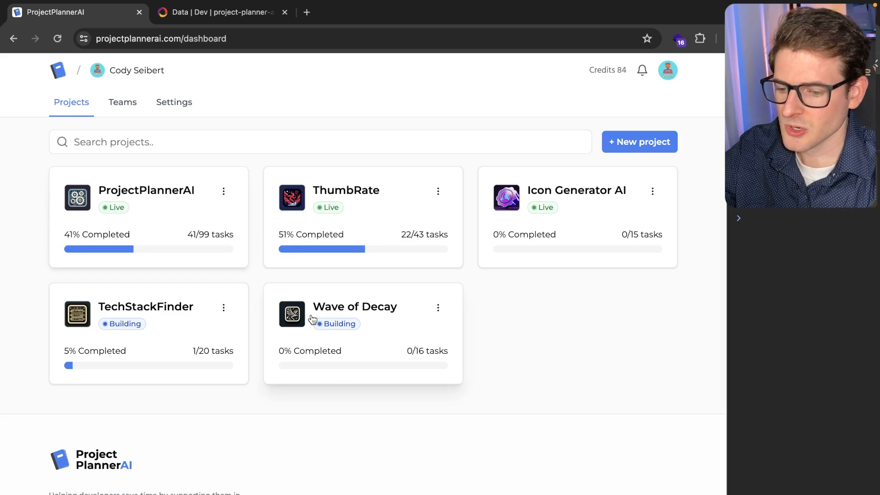
mouse_move(211, 177)
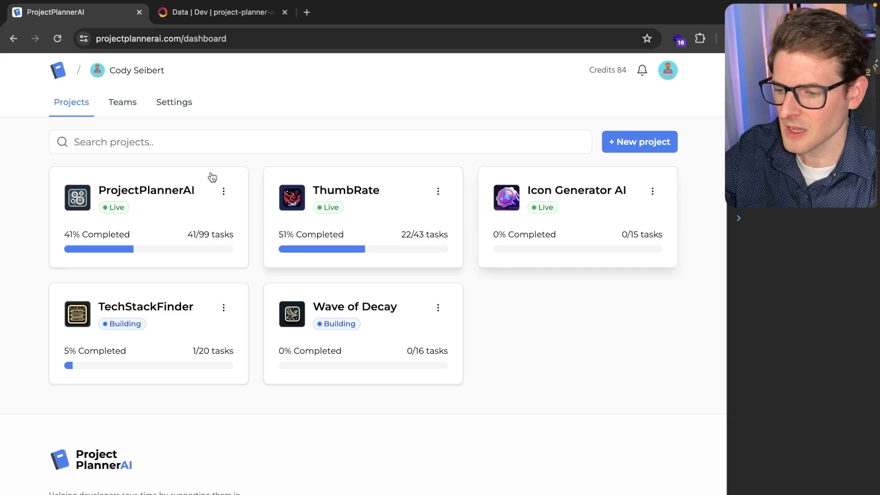
mouse_move(237, 267)
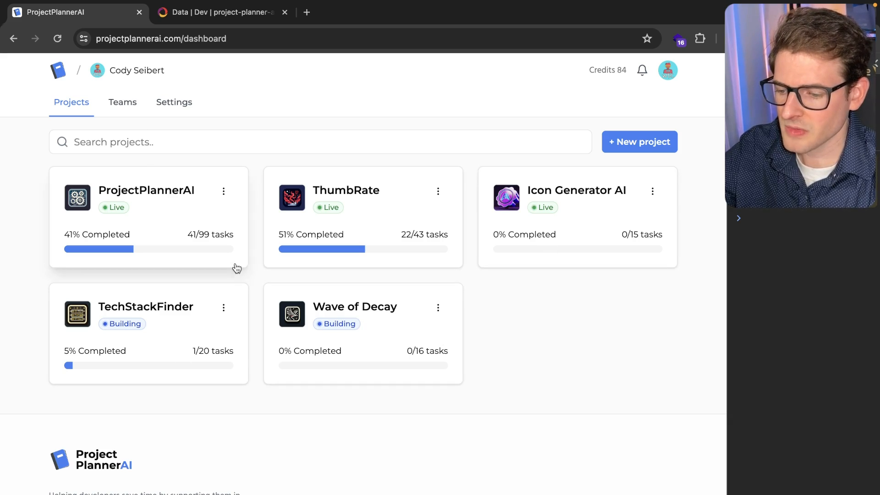
mouse_move(574, 196)
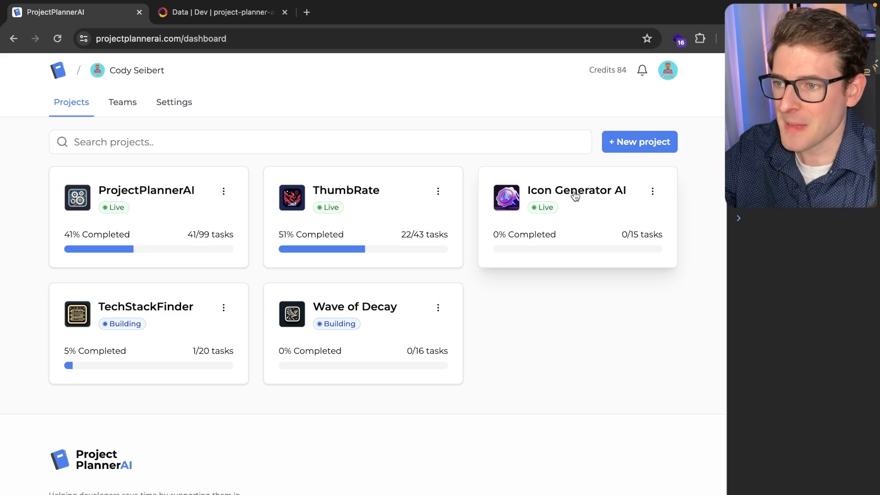
mouse_move(569, 214)
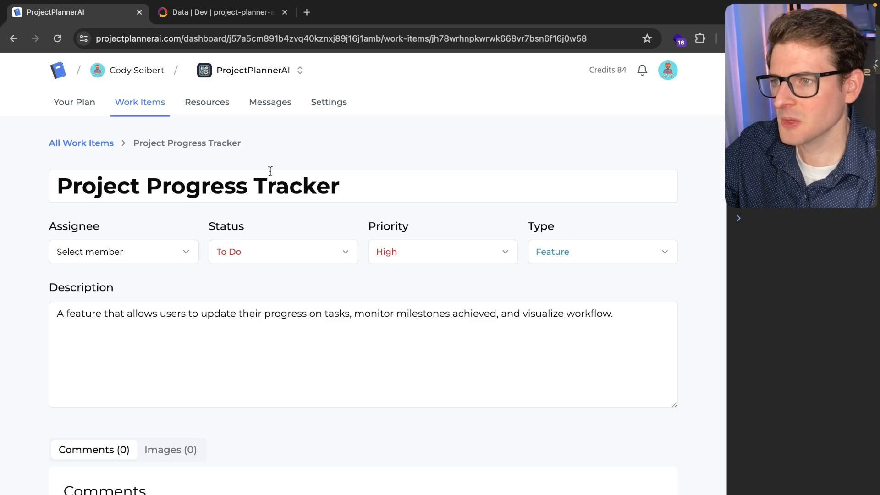
mouse_move(322, 220)
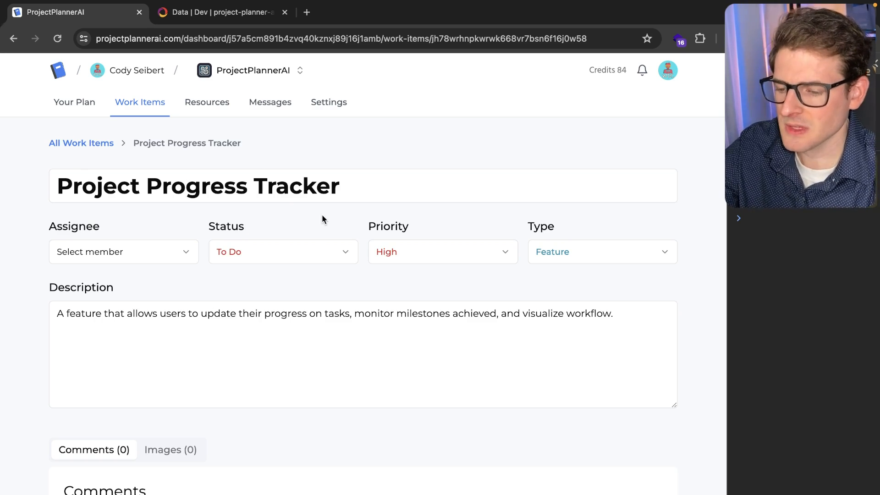
mouse_move(282, 235)
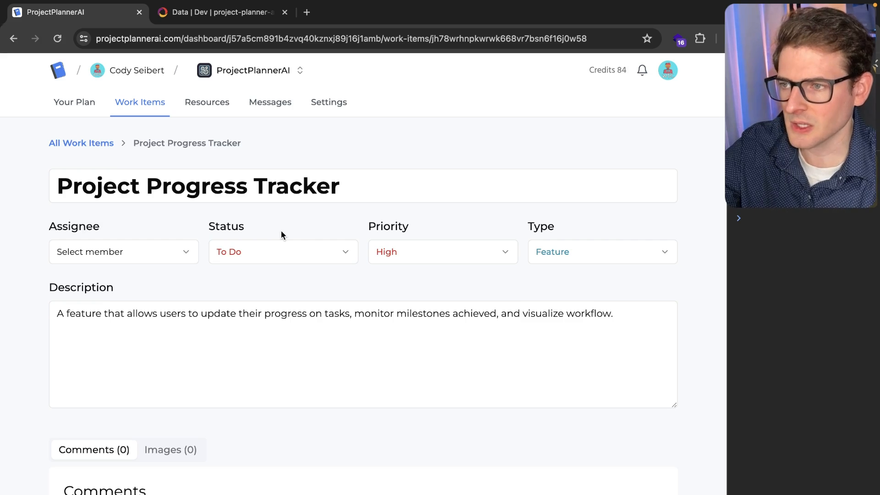
mouse_move(303, 259)
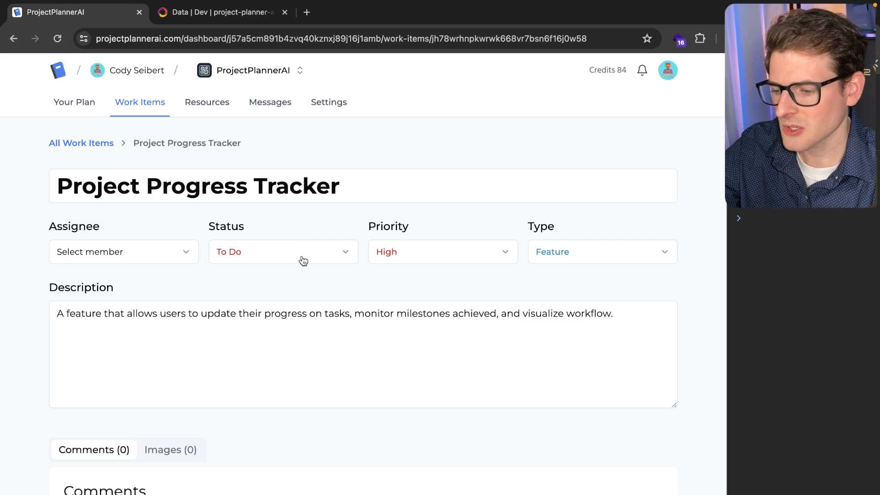
Assign Project Progress Tracker to a team member and append '!!!' to its title
left_click(123, 251)
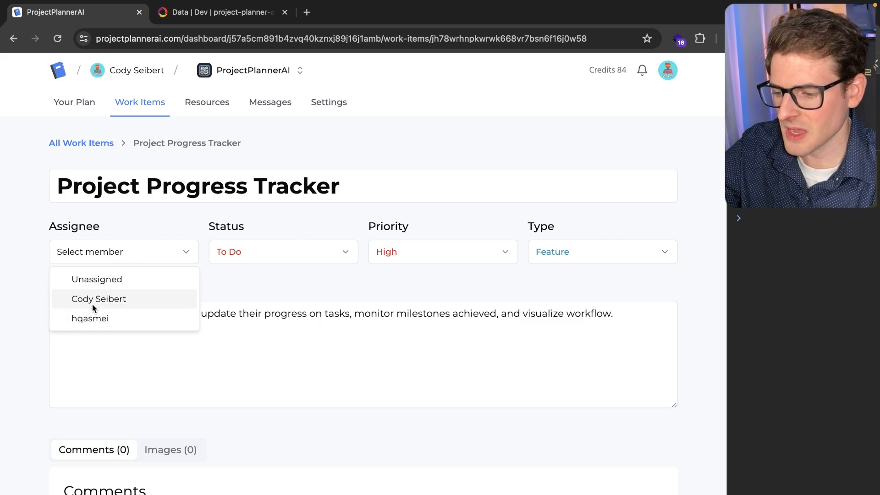
left_click(98, 299)
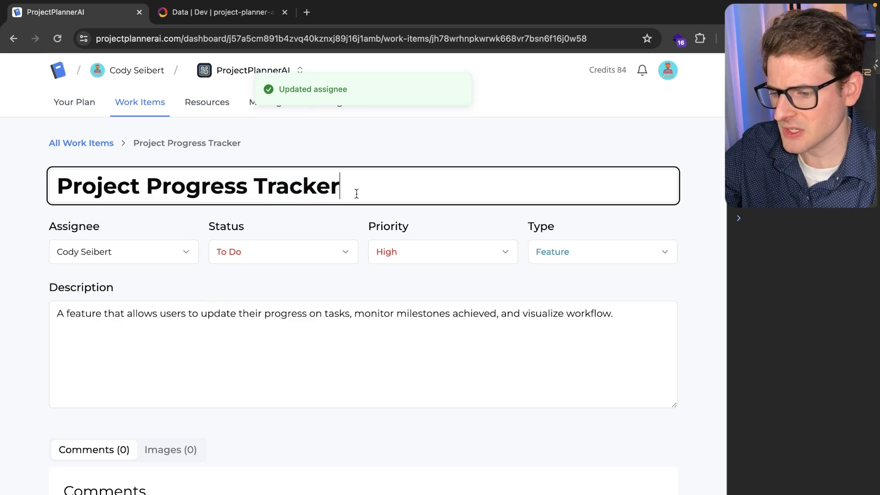
type("!!!")
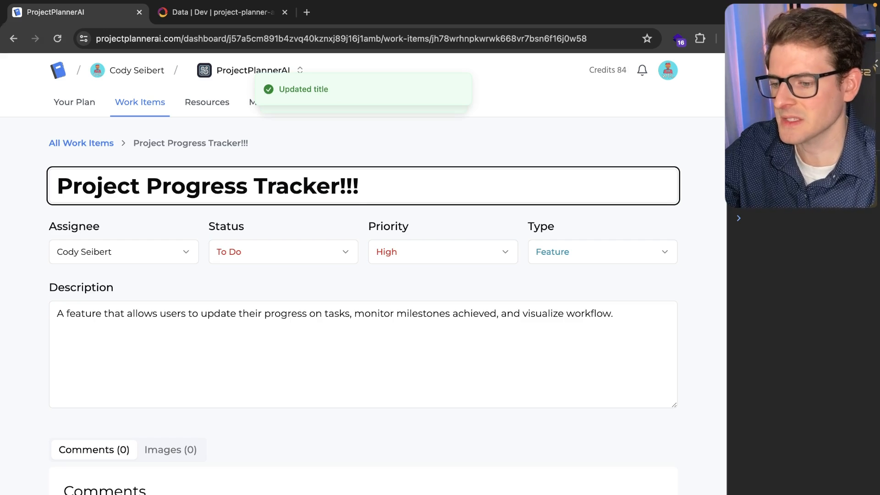
scroll("down", 3)
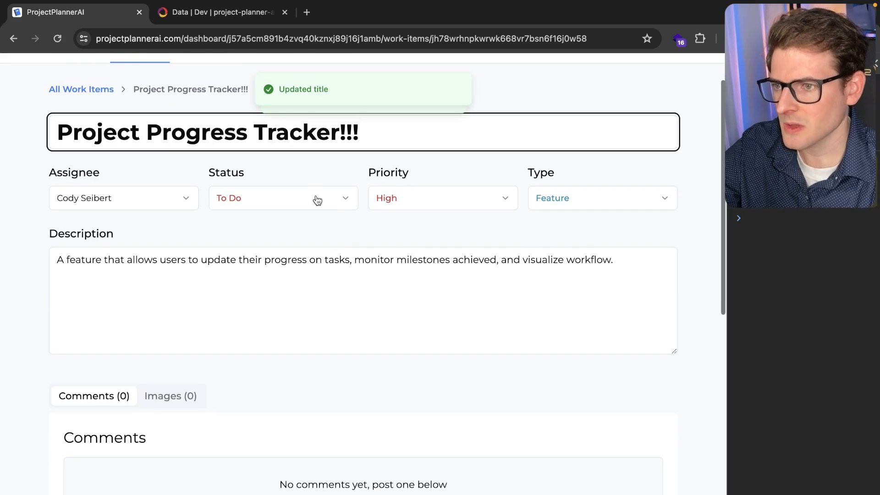
scroll("up", 3)
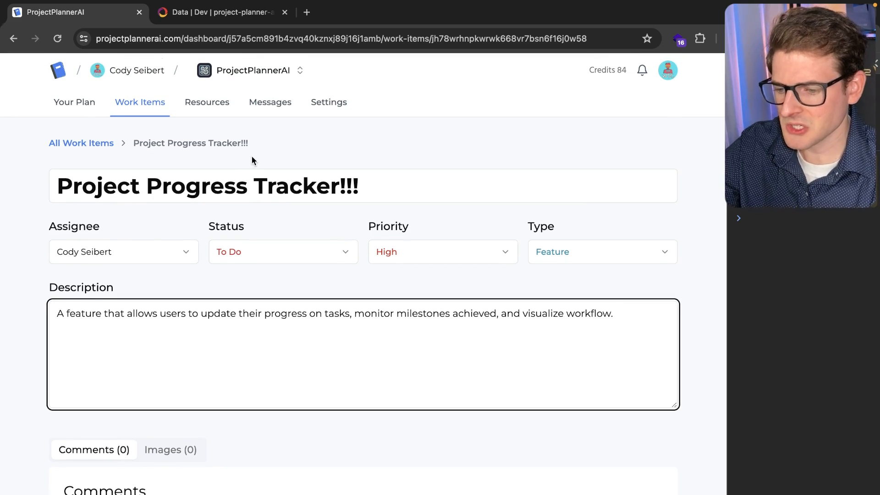
type("q")
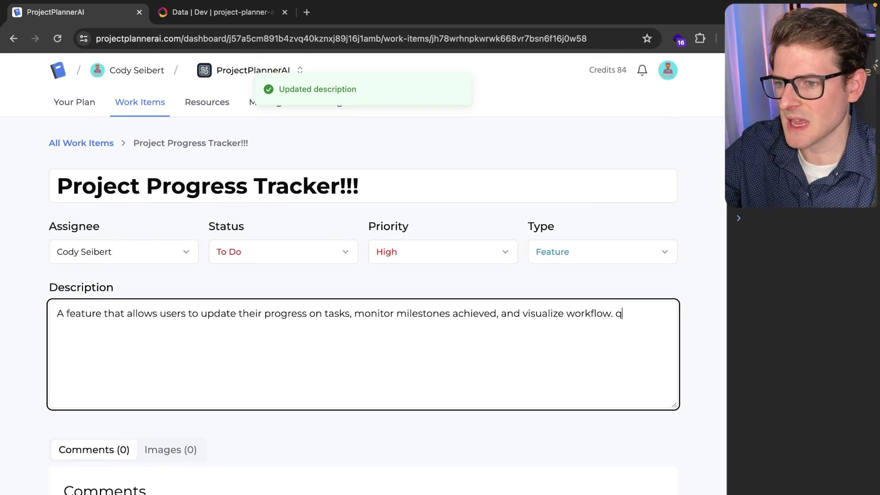
scroll("down", 3)
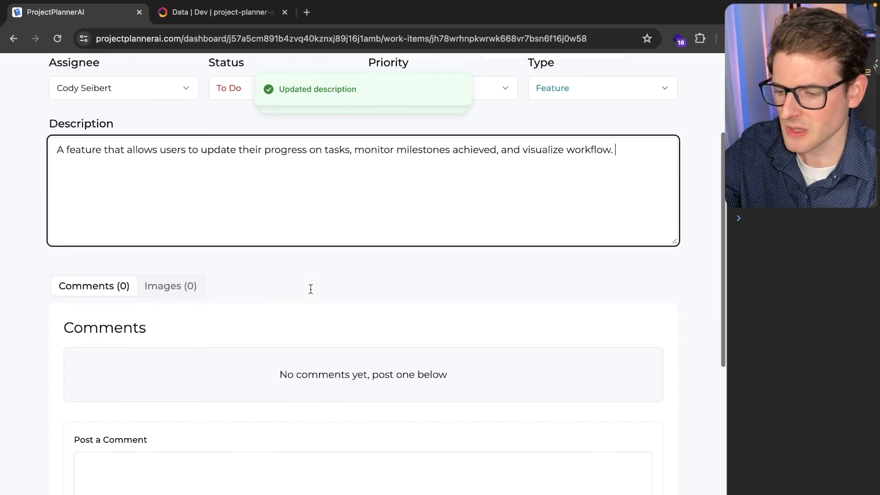
scroll("down", 3)
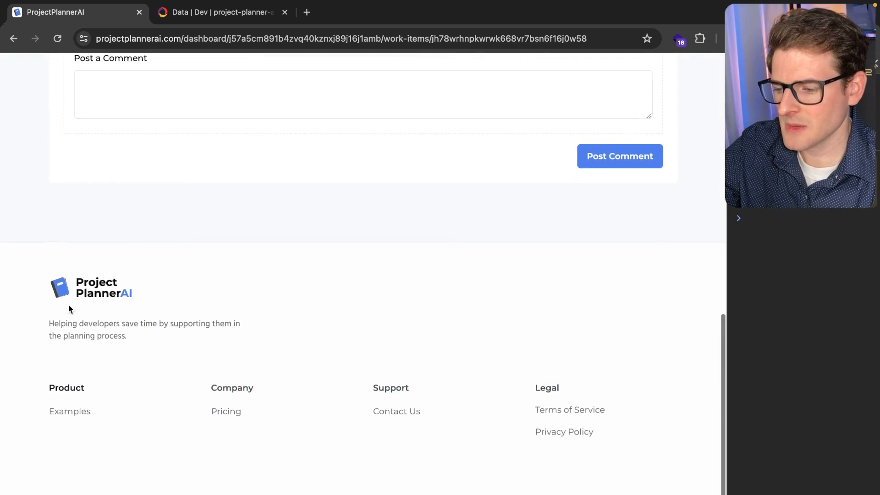
scroll("up", 3)
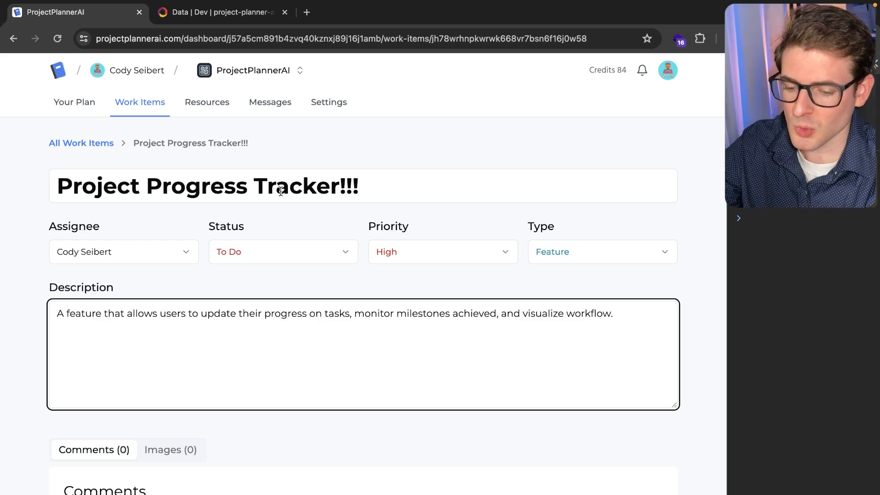
mouse_move(74, 101)
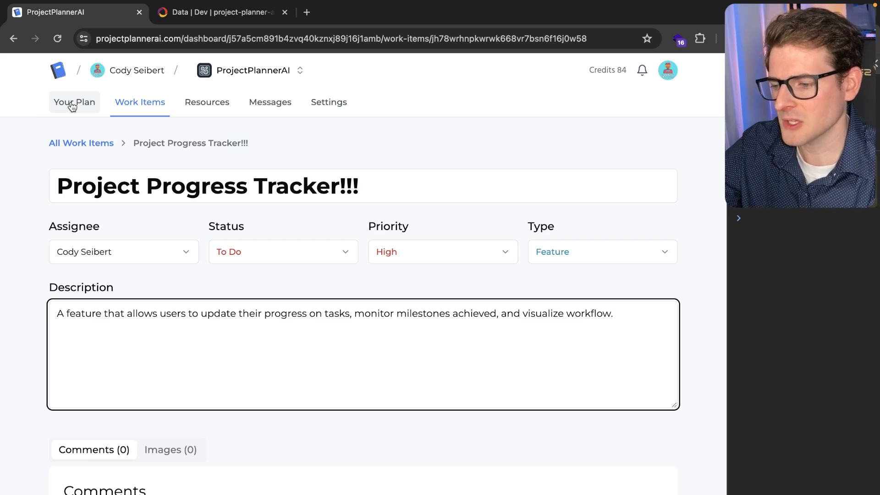
Return via Your Plan to the To Do, High-priority work items and open DevTools with F12
left_click(74, 102)
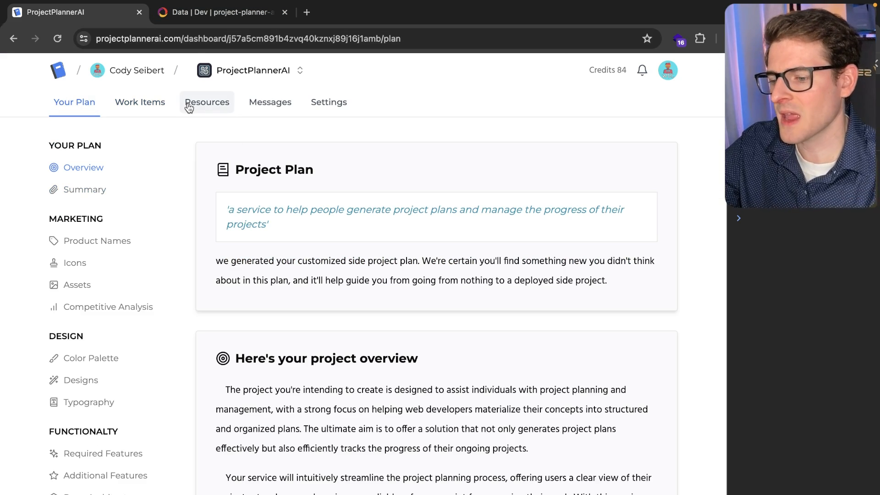
mouse_move(139, 102)
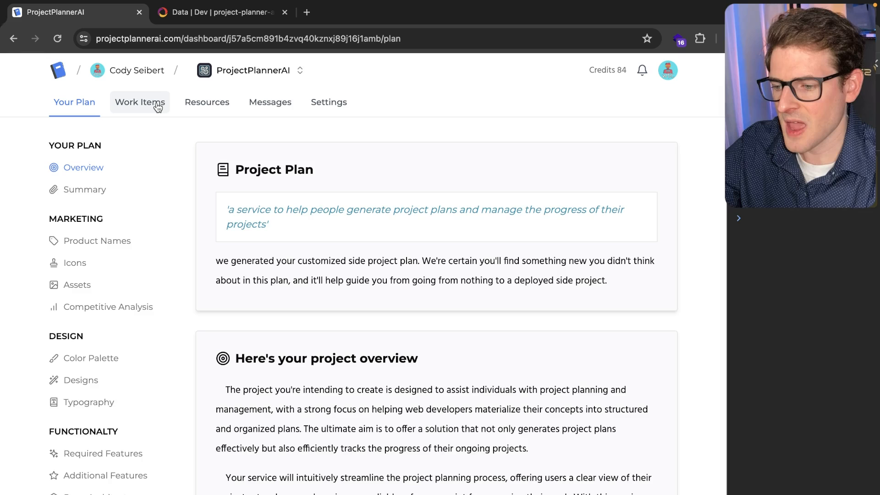
left_click(139, 102)
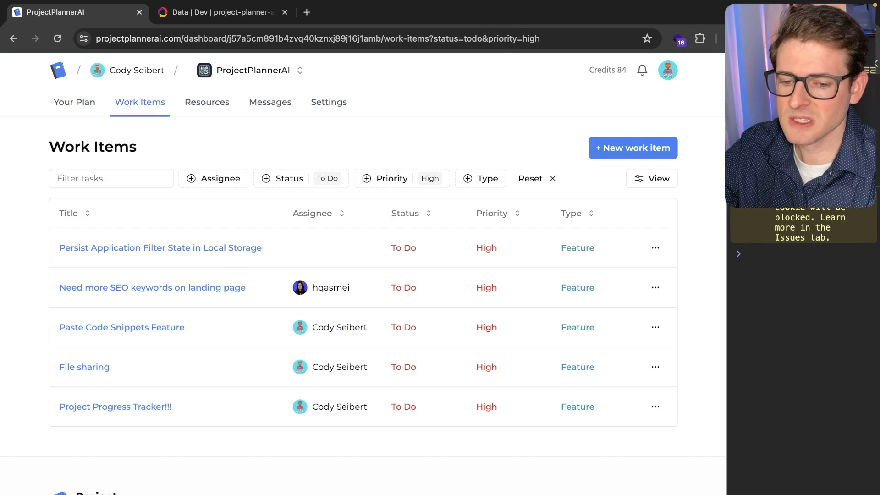
key("F12")
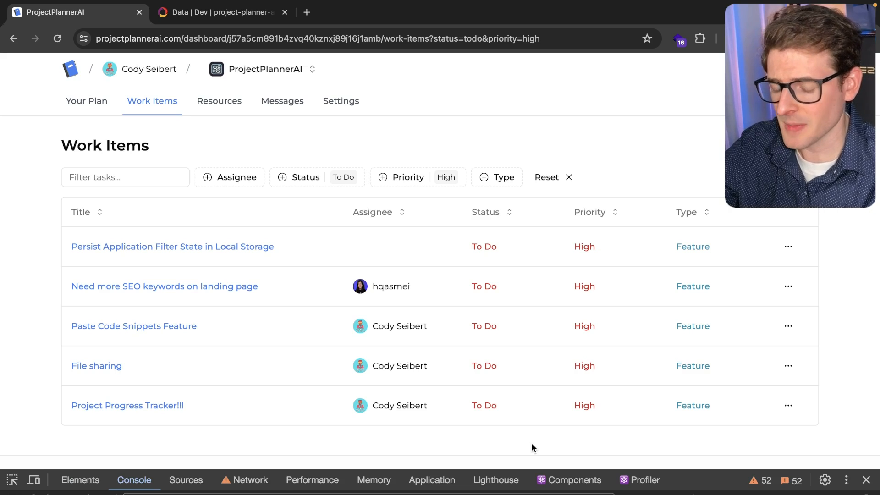
mouse_move(404, 144)
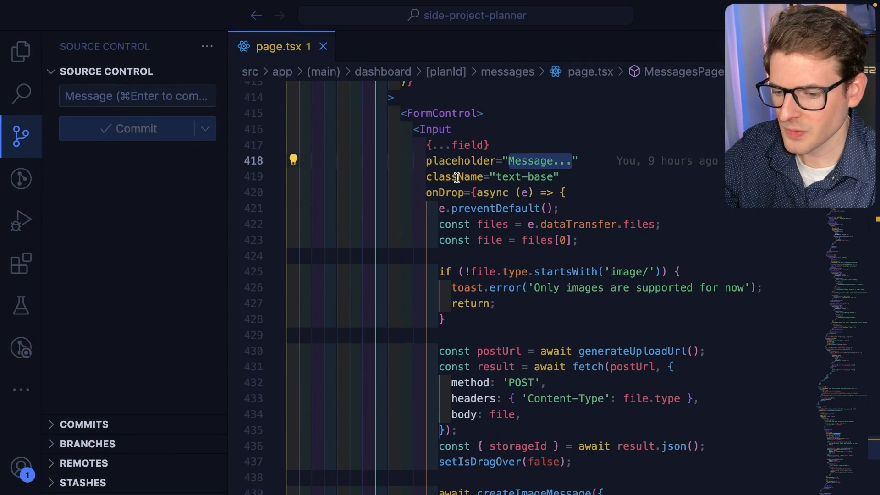
Hide Source Control and scroll through page.tsx's onDrop, onDragOver and onDragLeave handlers
scroll("down", 3)
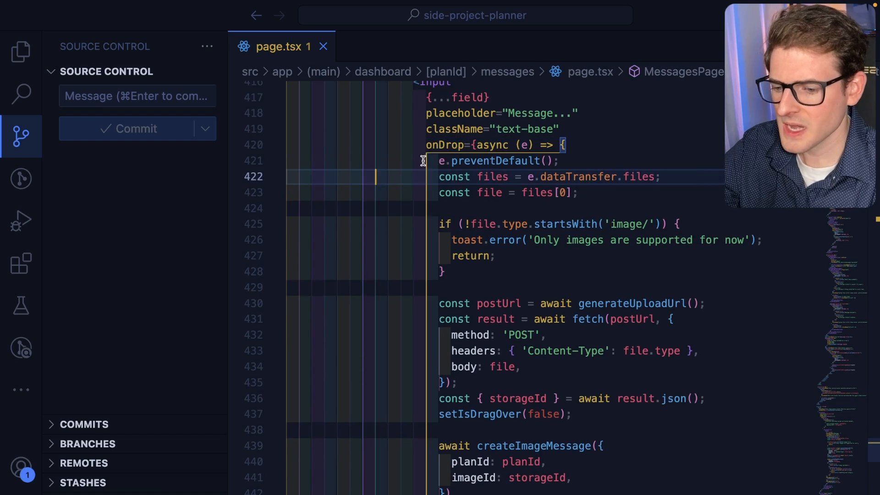
left_click(21, 137)
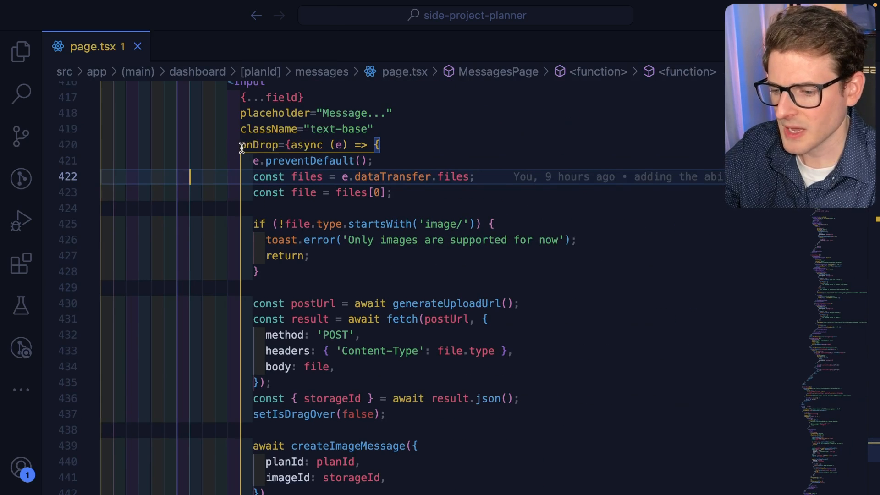
scroll("down", 3)
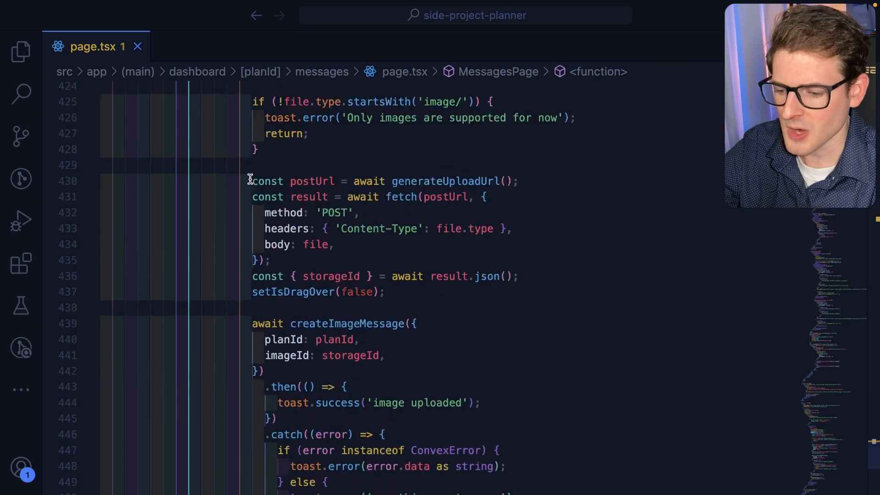
scroll("down", 3)
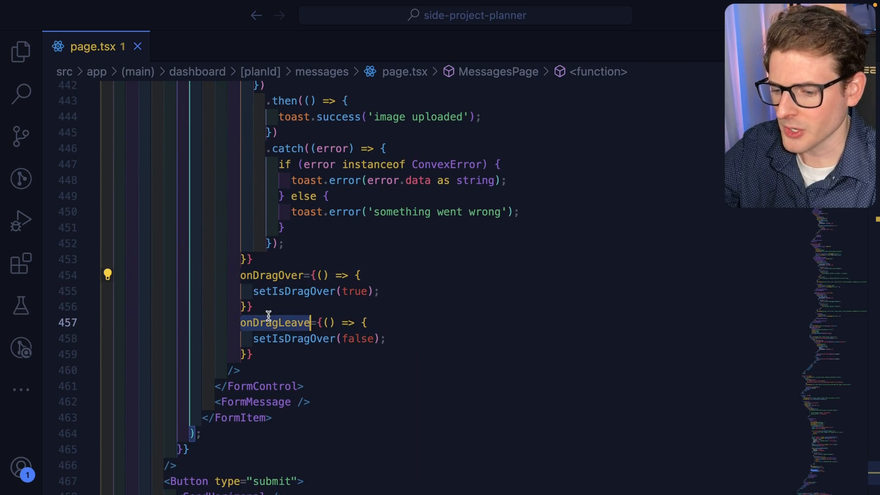
scroll("up", 3)
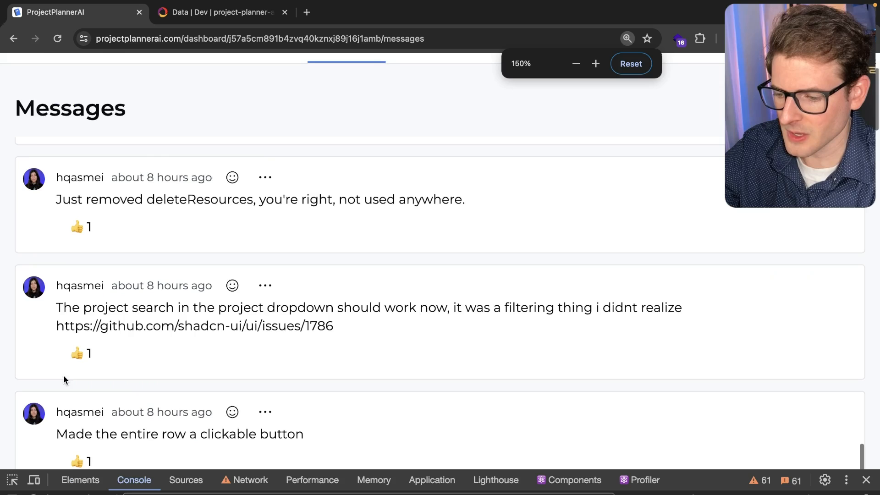
Scroll through the recent team messages listed on the project's Messages page
scroll("down", 3)
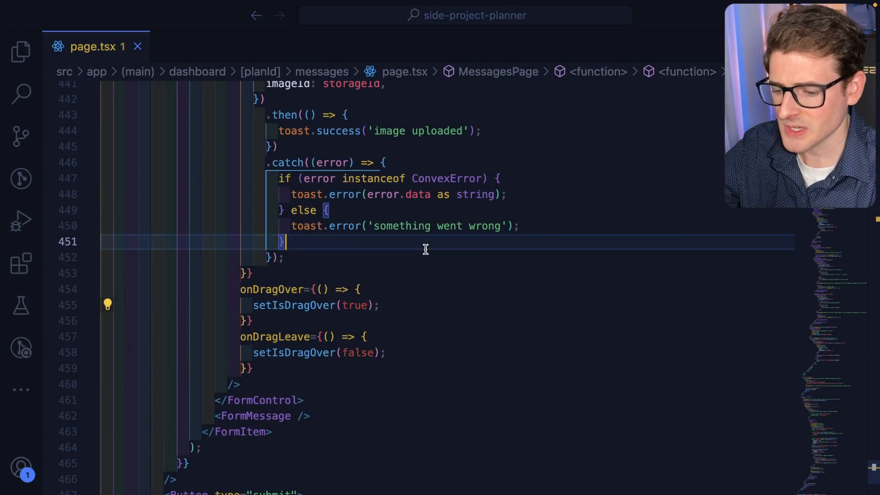
Scroll page.tsx to the onDrop handler that posts the file to generateUploadUrl, then creates the image message
scroll("up", 3)
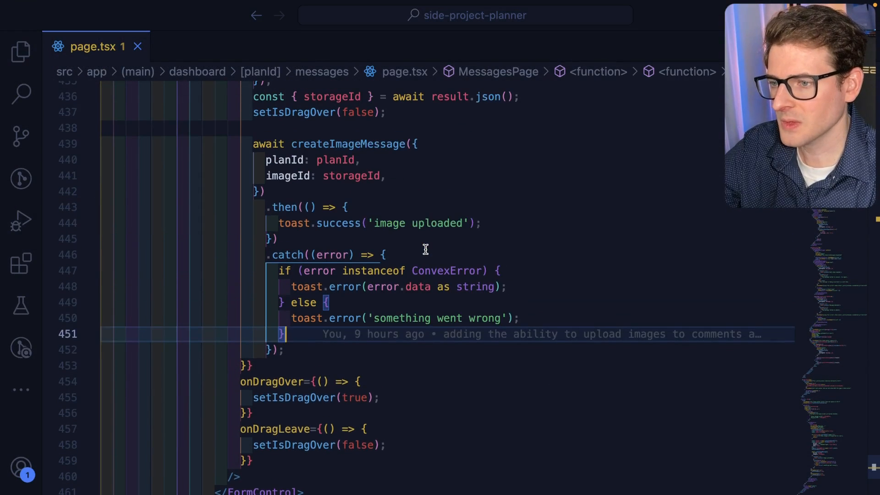
scroll("up", 3)
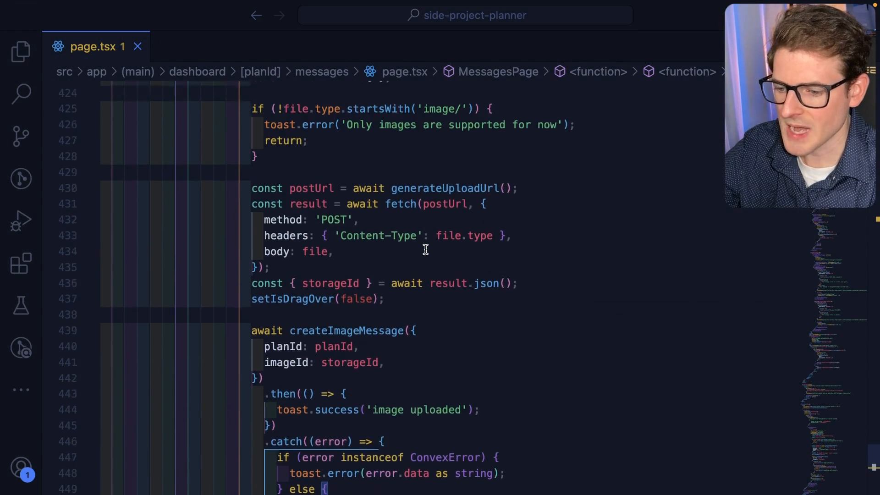
scroll("up", 3)
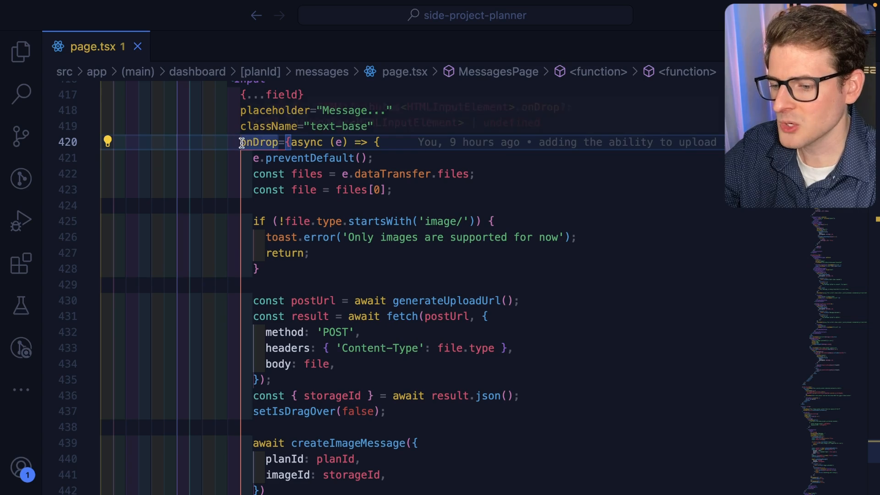
scroll("down", 3)
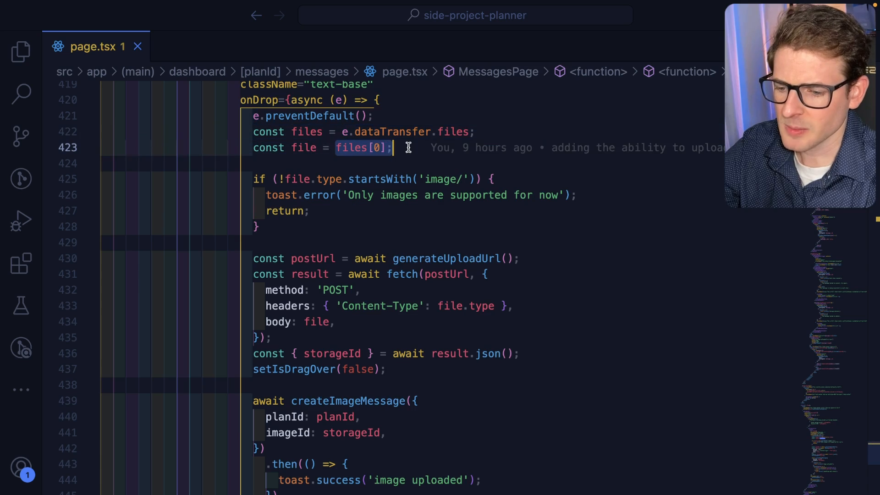
scroll("up", 3)
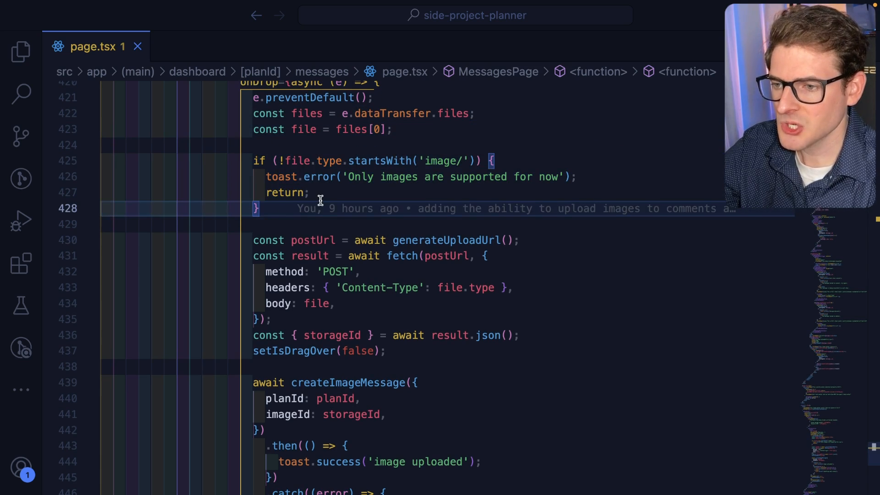
scroll("down", 3)
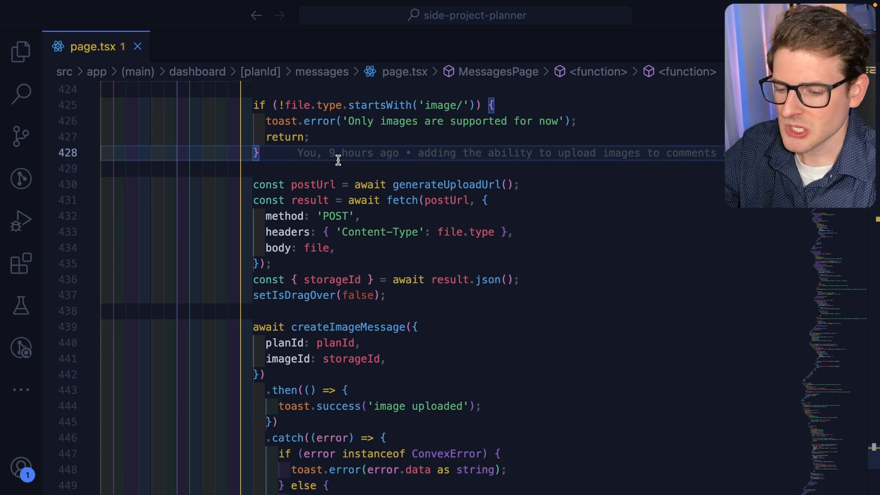
scroll("down", 3)
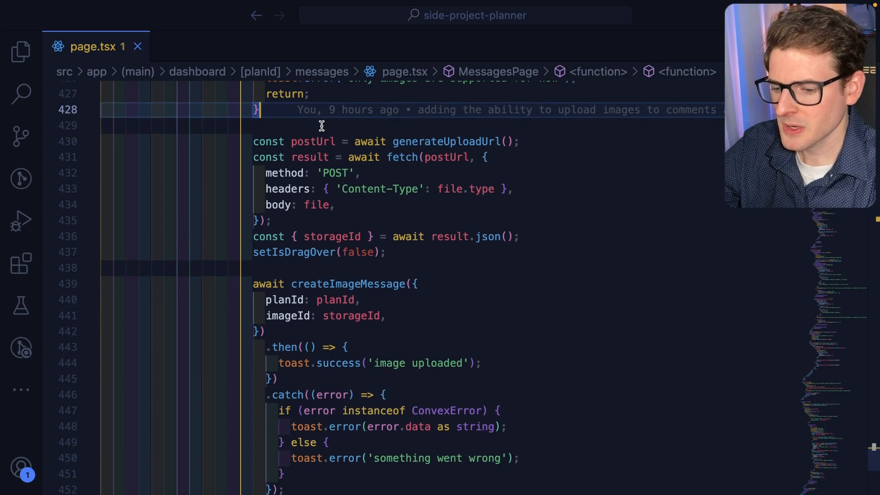
mouse_move(446, 141)
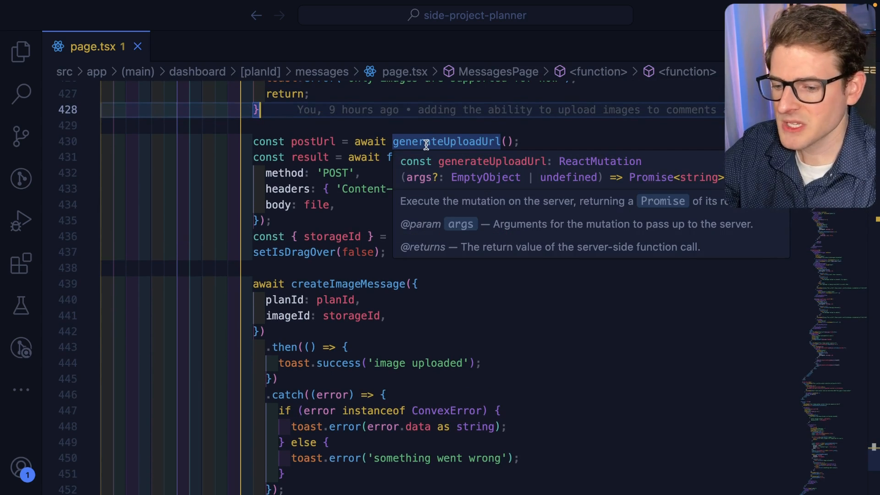
Jump to generateUploadUrl's definition in uploads.ts, then return to page.tsx and select the name
left_click(445, 141)
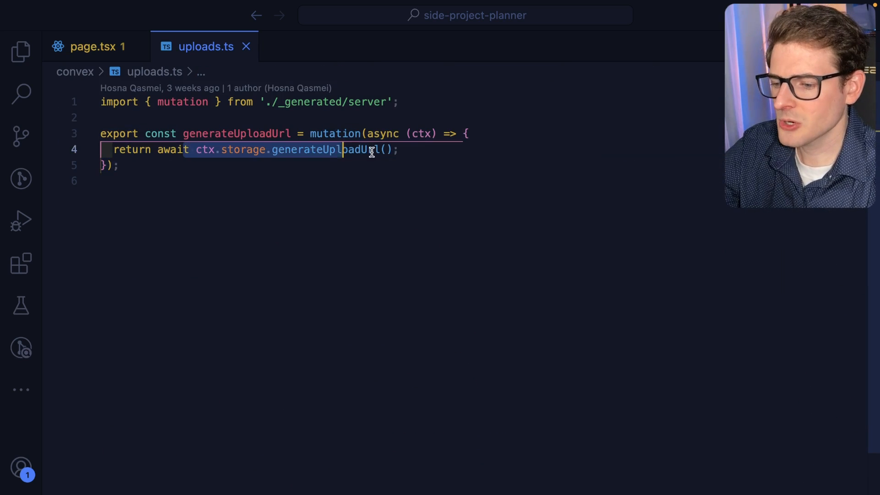
left_click(96, 46)
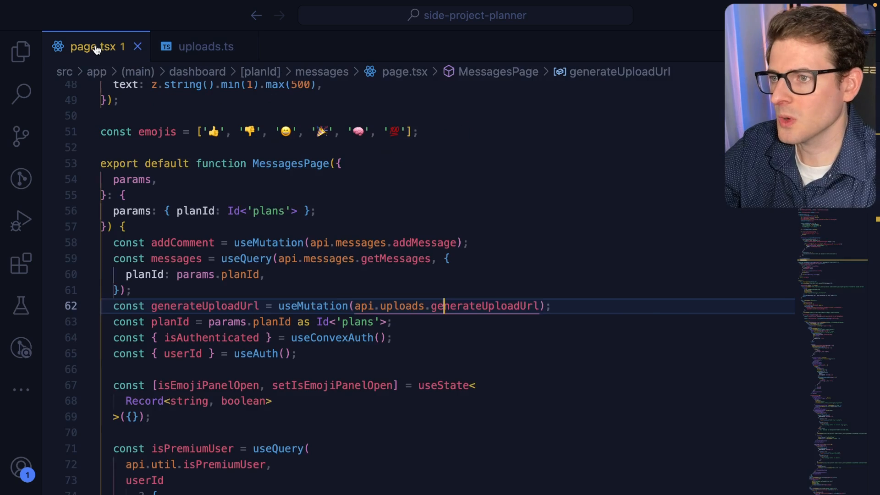
double_click(205, 299)
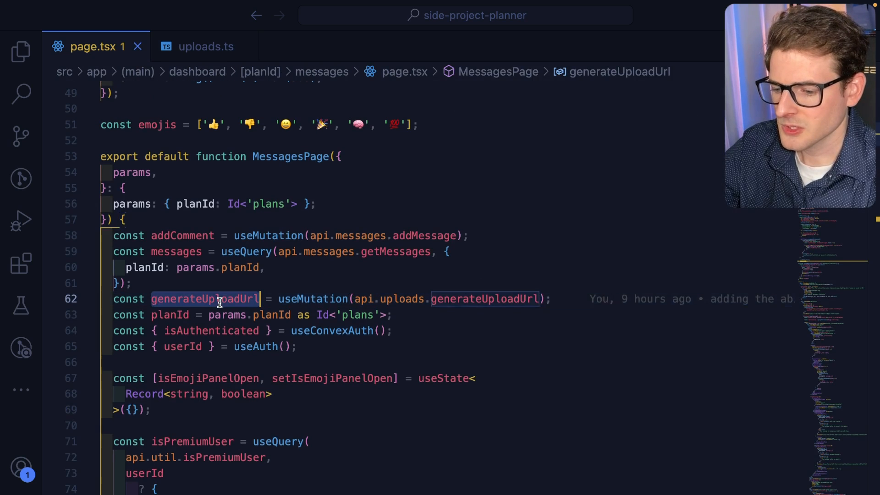
Scroll to the createImageMessage call and jump to its mutation definition in messages.ts
scroll("down", 3)
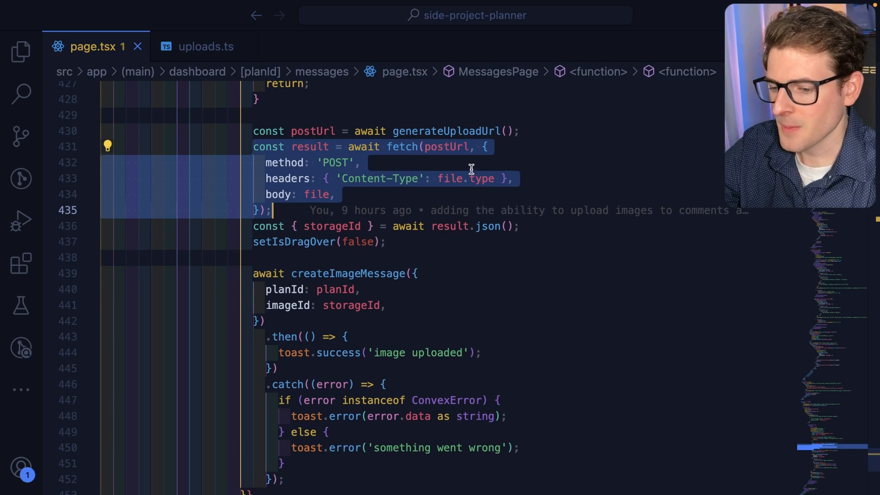
scroll("down", 3)
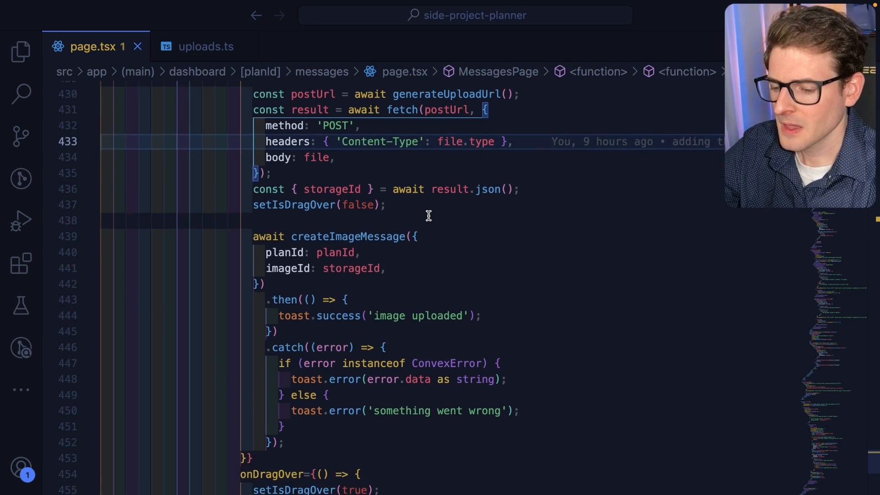
scroll("down", 3)
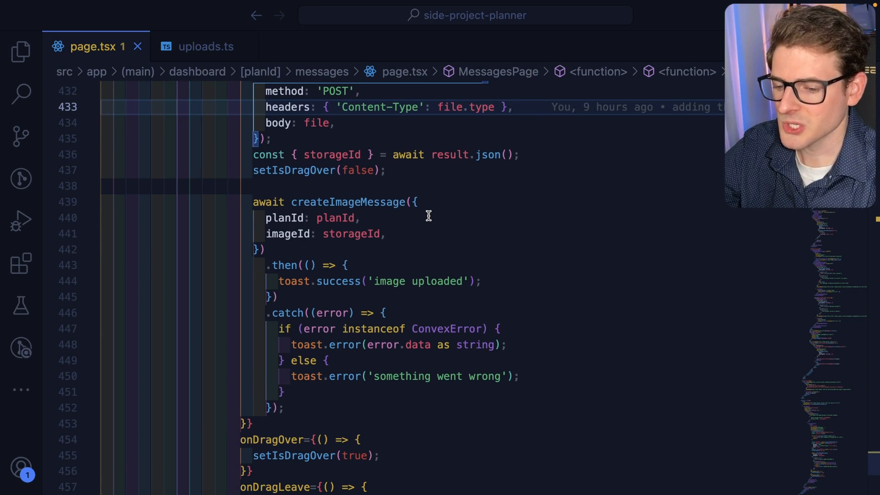
double_click(332, 155)
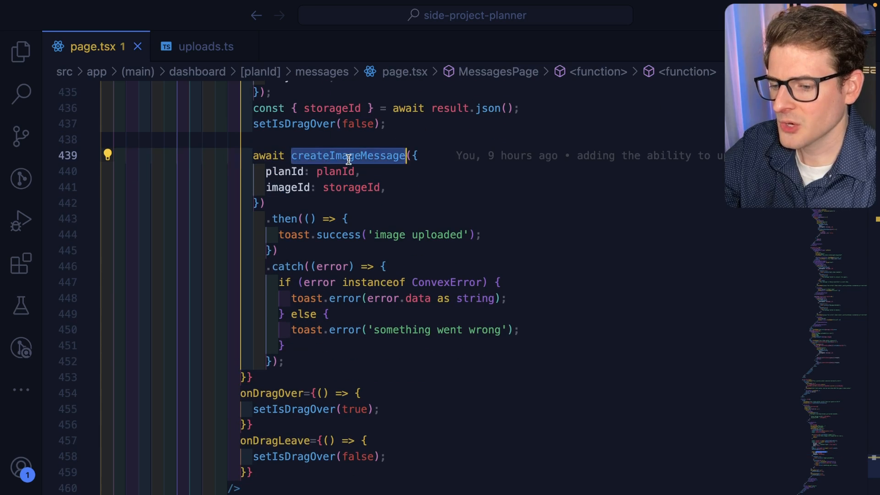
mouse_move(259, 172)
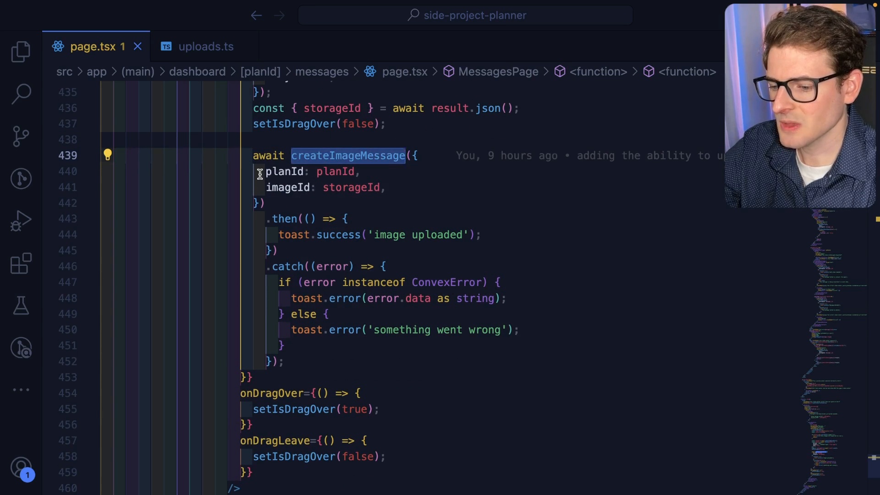
mouse_move(360, 150)
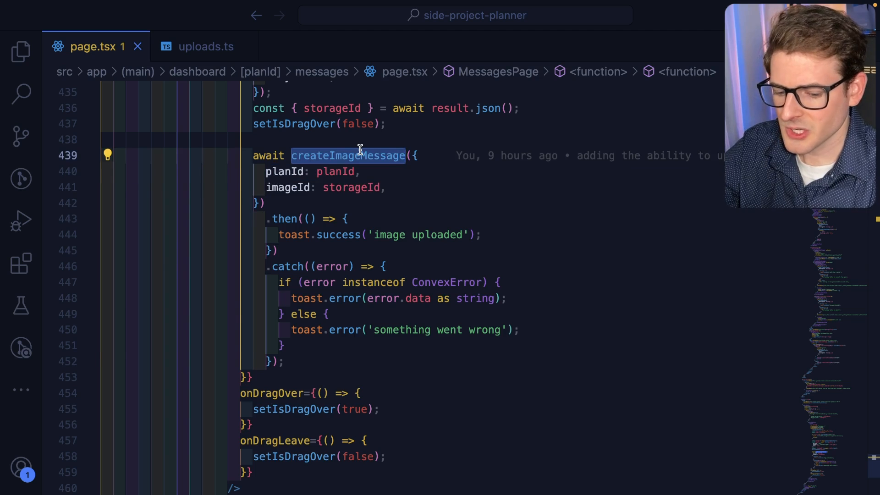
left_click(347, 156)
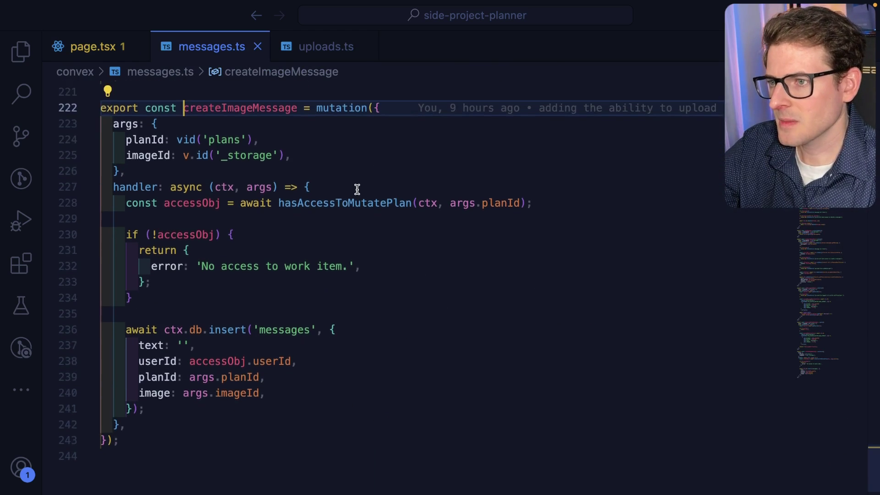
Quick Open convex/schema.ts via 'schem' to check the messages table's optional image field, then return to messages.ts
type("schem")
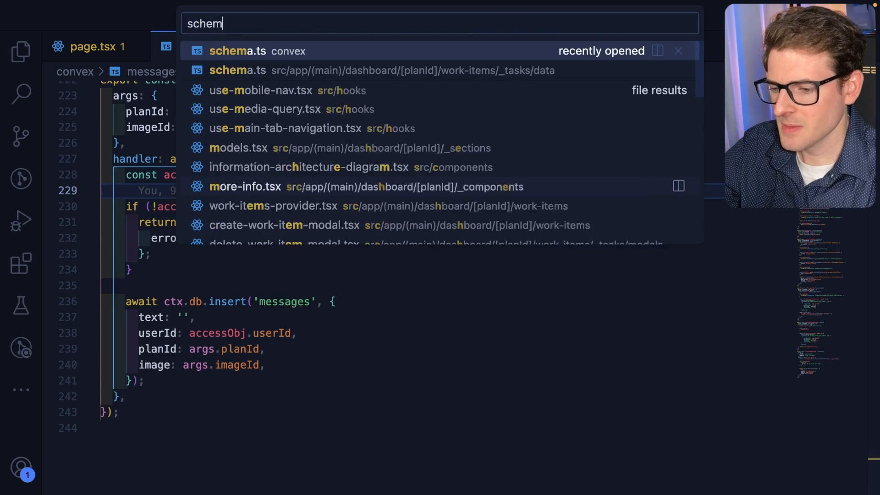
left_click(239, 50)
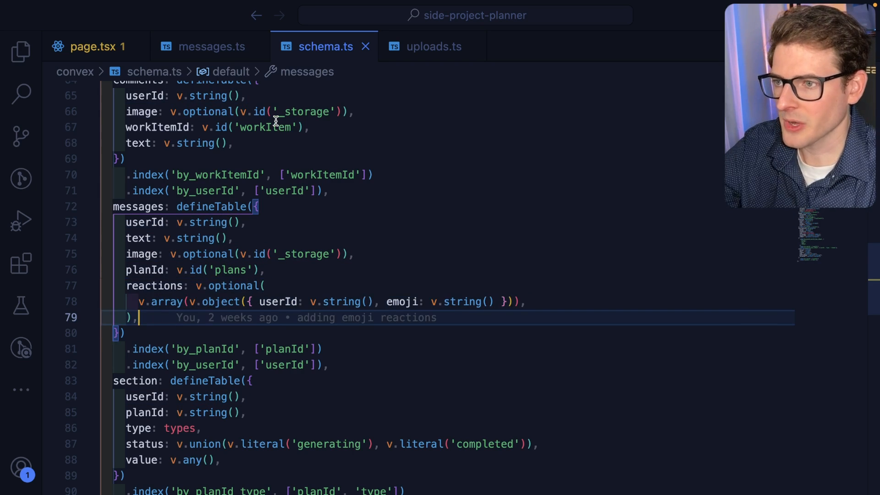
left_click(211, 45)
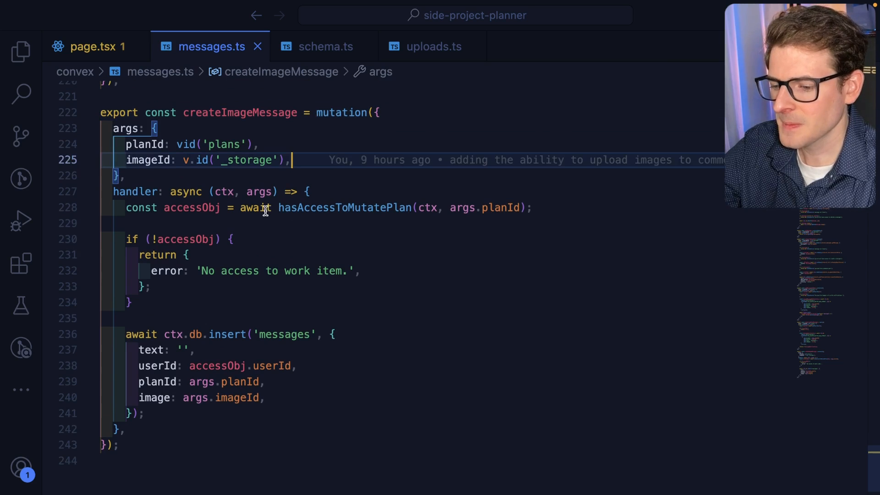
left_click(499, 208)
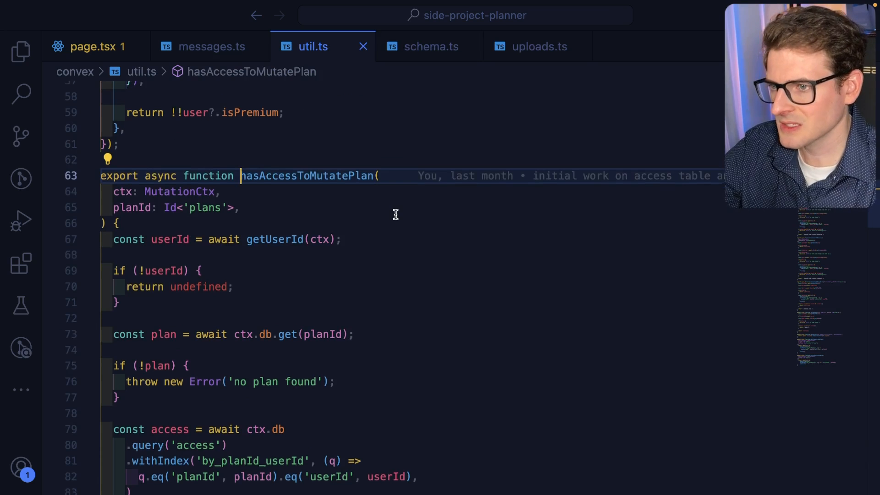
scroll("down", 3)
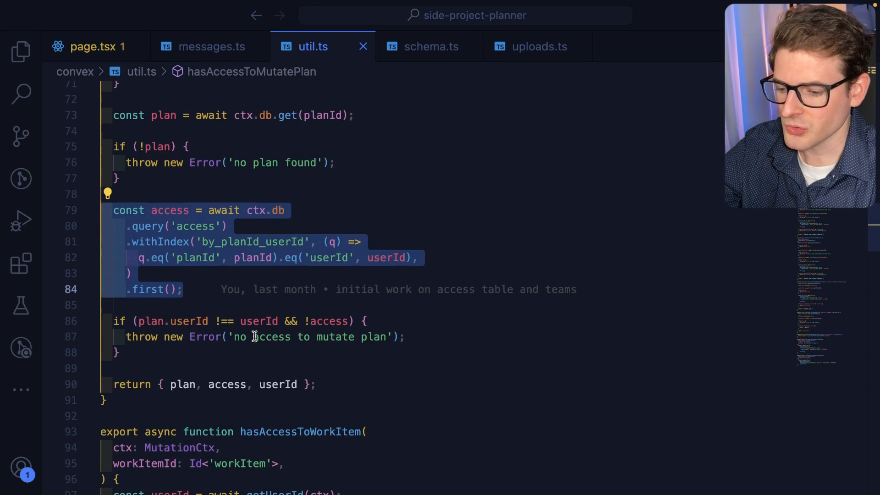
left_click(352, 385)
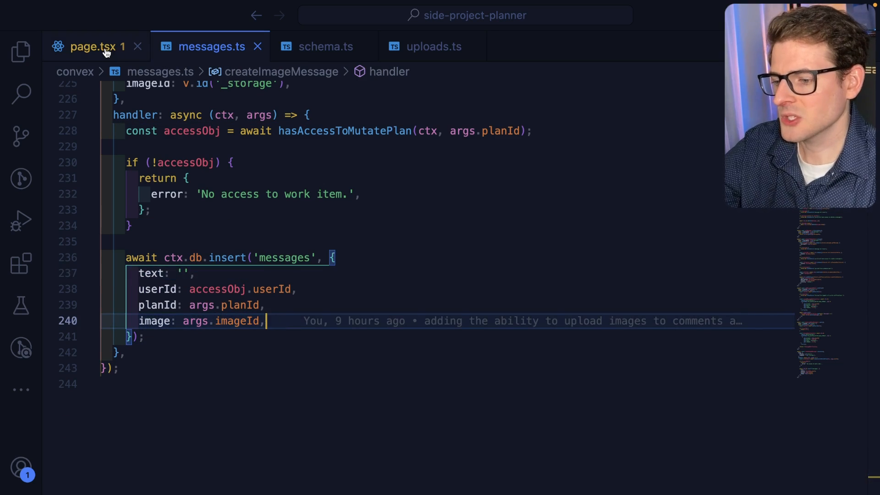
Return to page.tsx and scroll to the message.image && <ImagePreview> block, highlighting the conditional preview
left_click(93, 47)
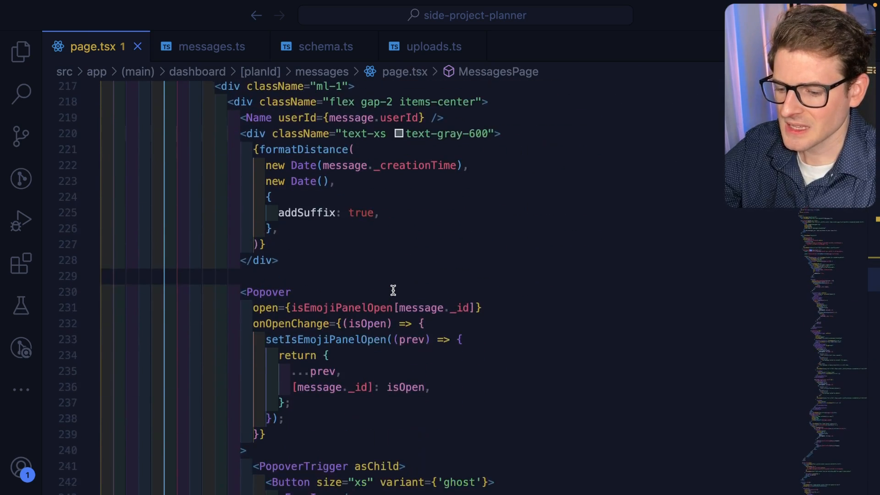
scroll("down", 3)
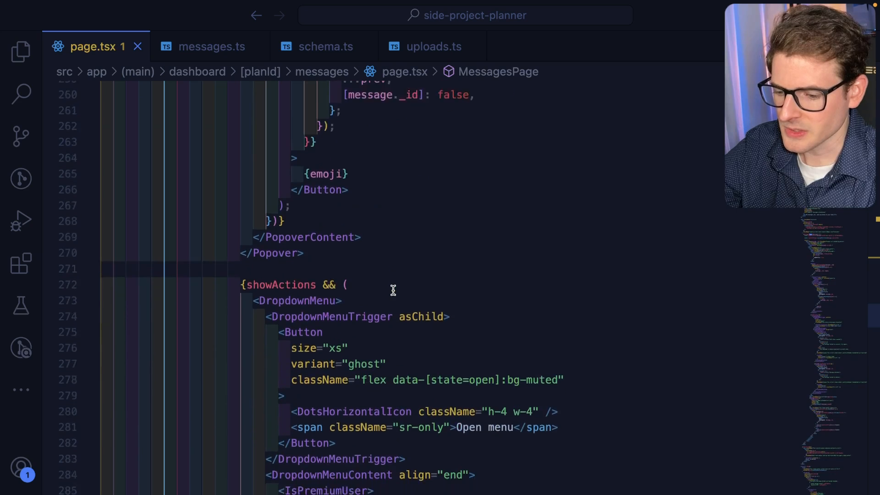
scroll("down", 3)
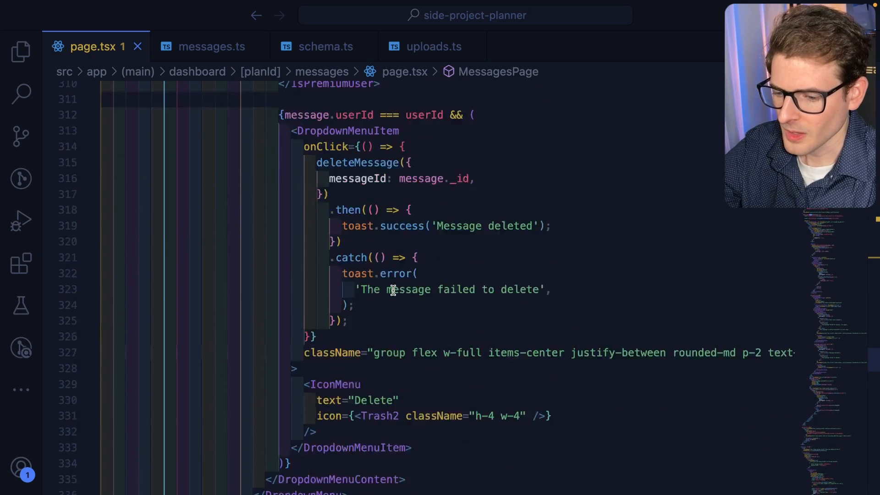
scroll("down", 3)
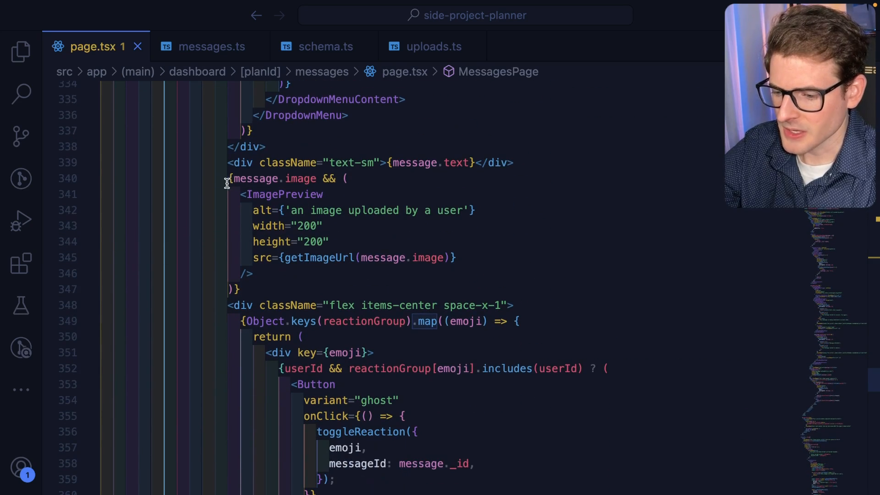
double_click(301, 179)
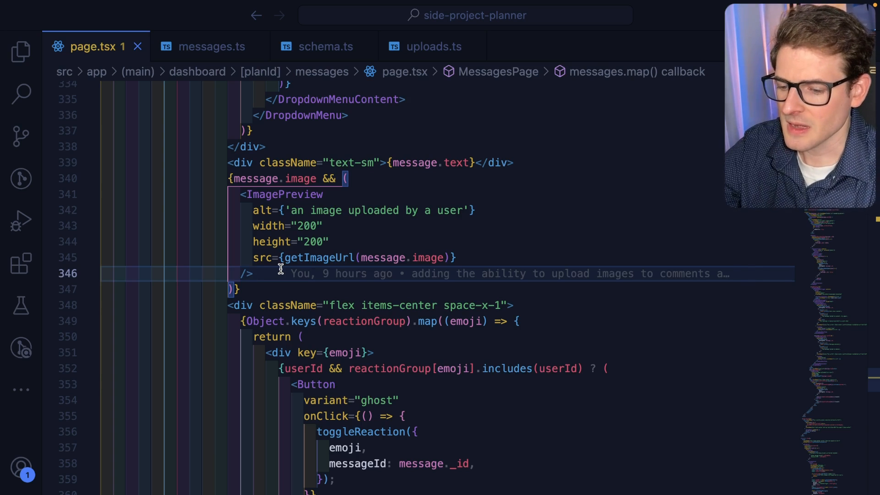
scroll("down", 3)
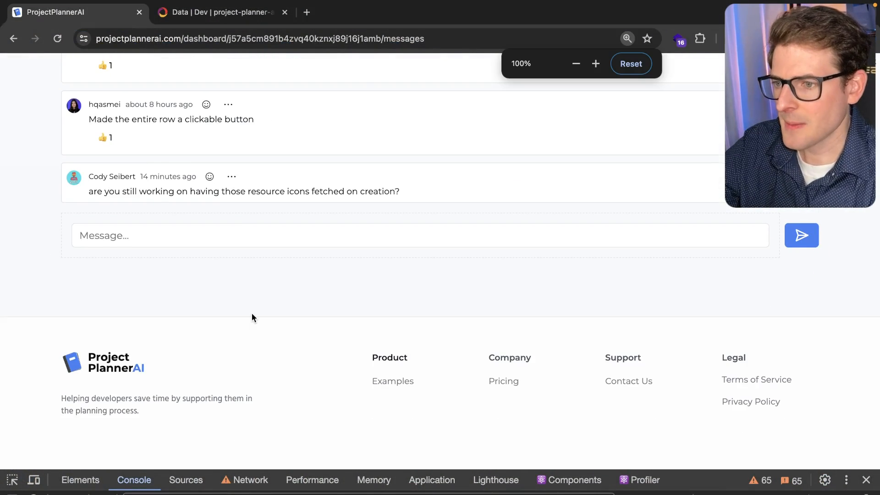
Scroll the Messages thread back to its top so the project tabs sit above the four messages
scroll("up", 3)
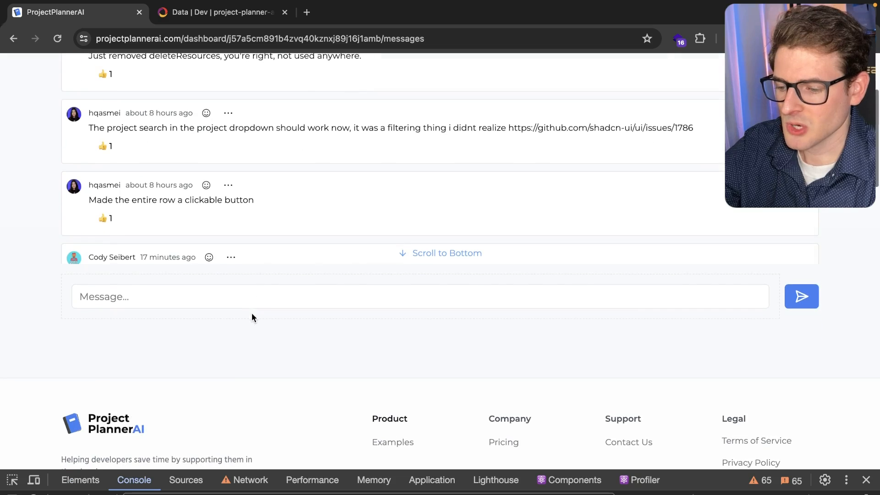
scroll("down", 3)
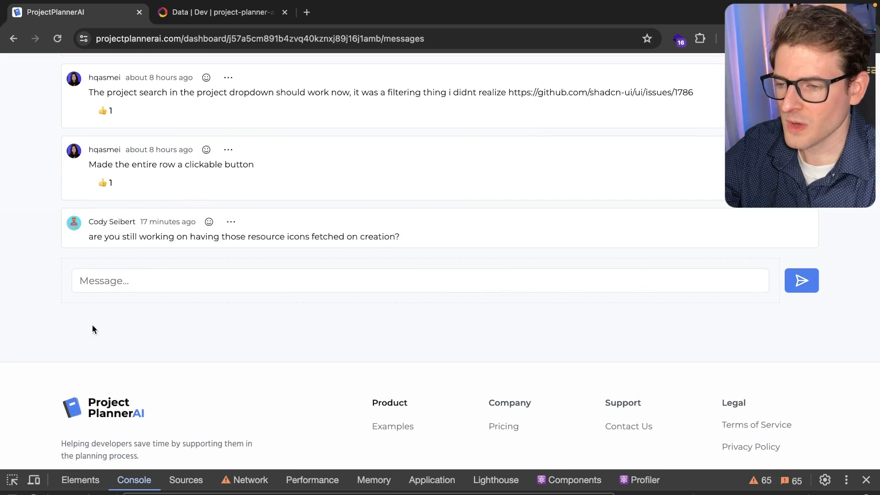
scroll("up", 3)
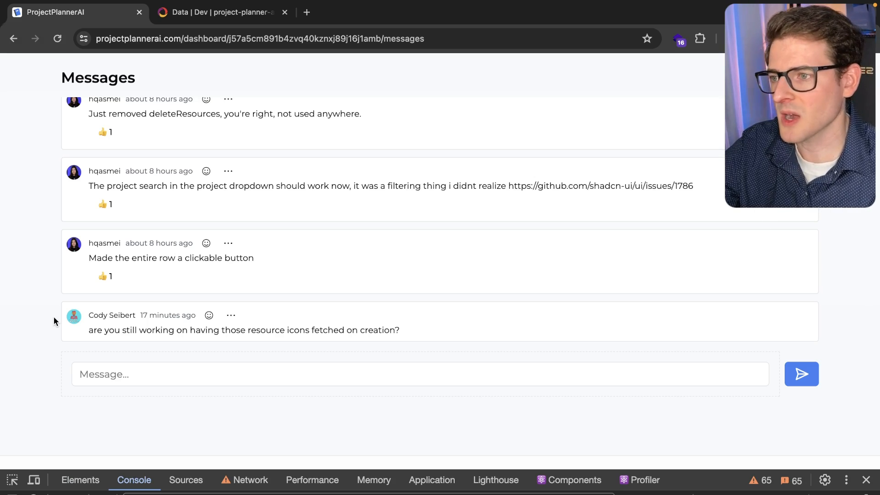
mouse_move(27, 249)
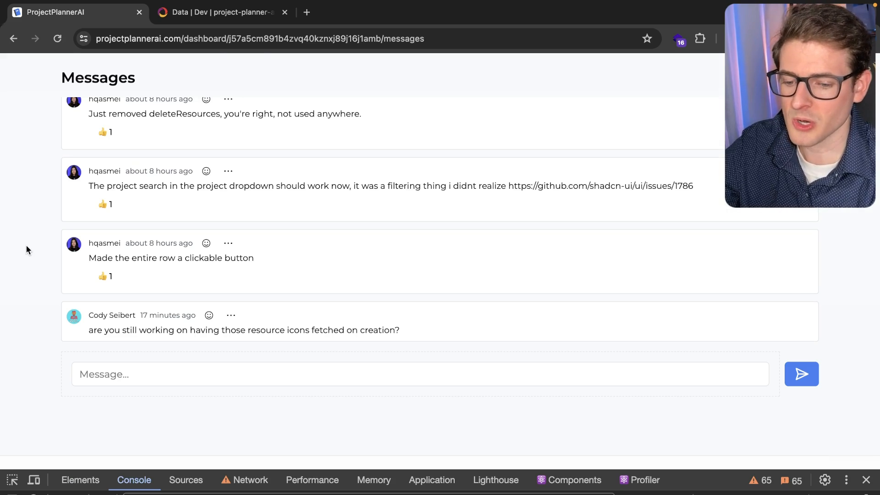
scroll("up", 3)
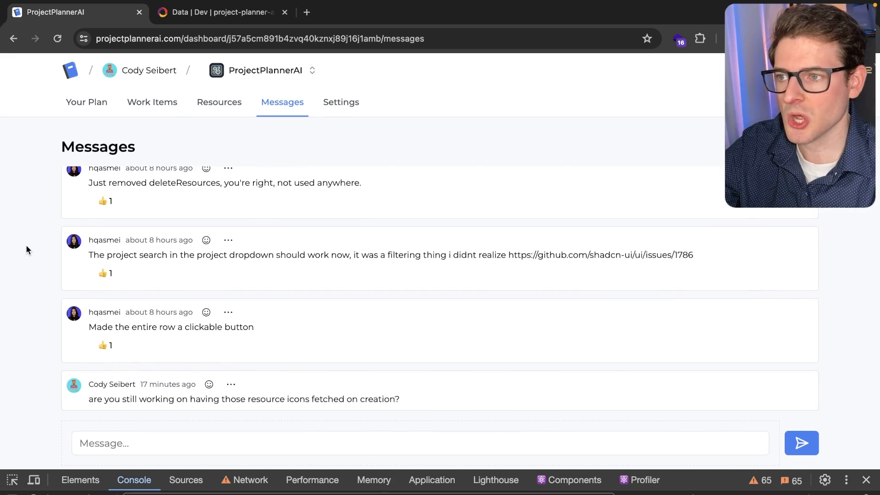